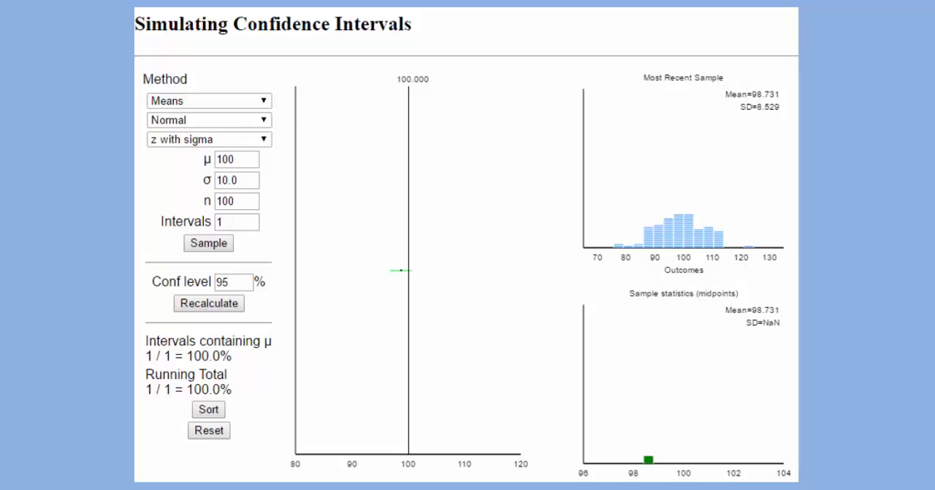
pyautogui.moveTo(333, 93)
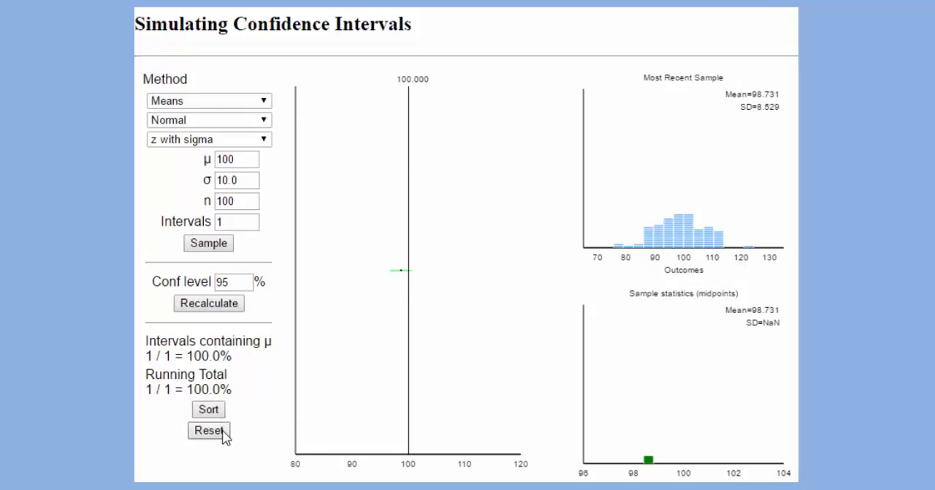
# - Reset the applet to clear all plots and running totals, keeping μ=100, σ=10, n=100
pyautogui.click(208, 430)
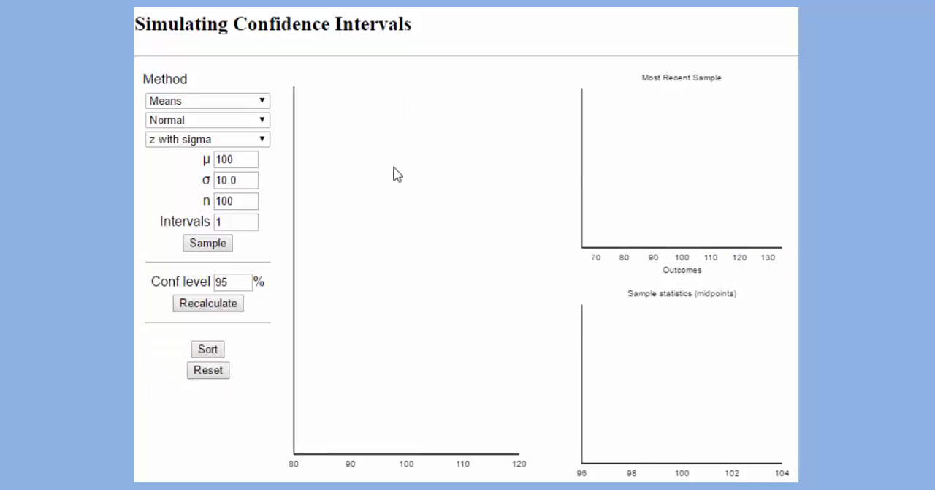
pyautogui.moveTo(162, 96)
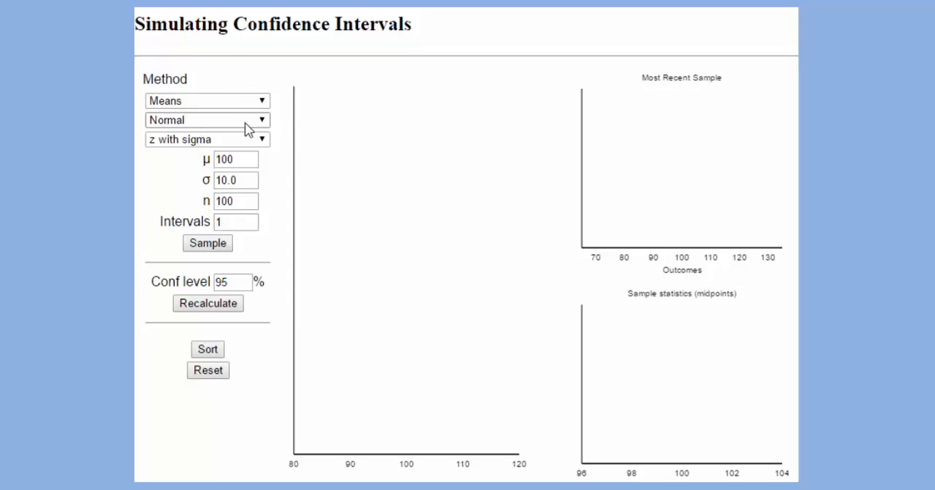
pyautogui.moveTo(267, 124)
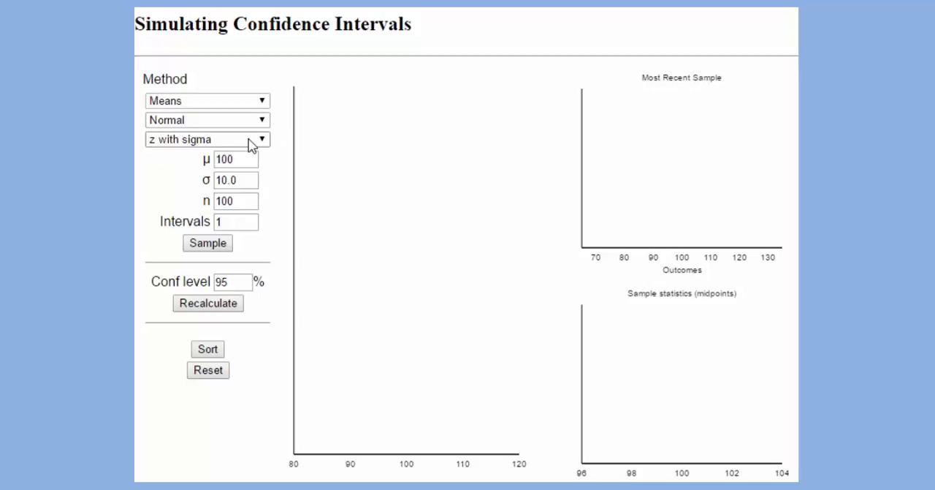
pyautogui.moveTo(245, 177)
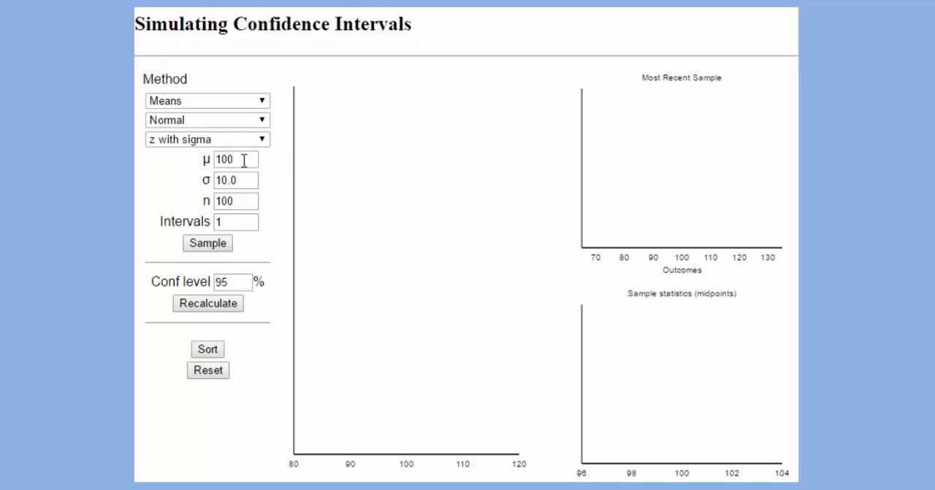
pyautogui.moveTo(206, 182)
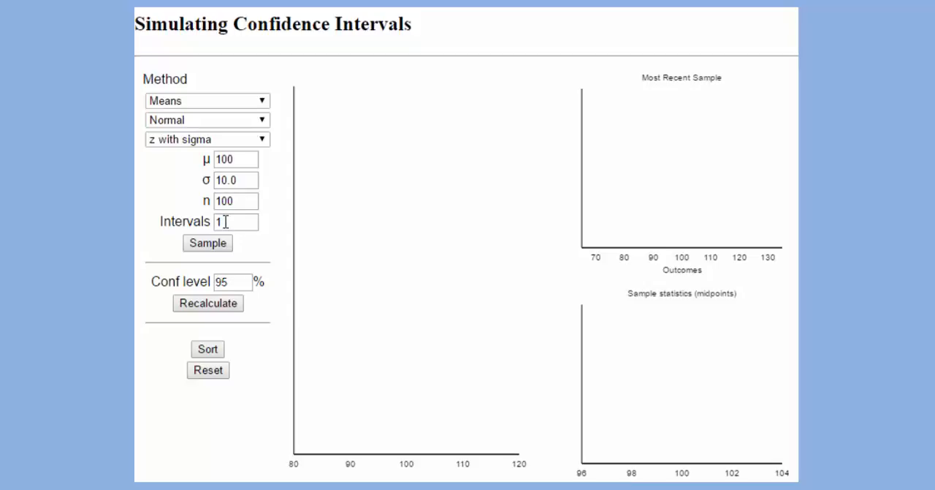
pyautogui.moveTo(615, 88)
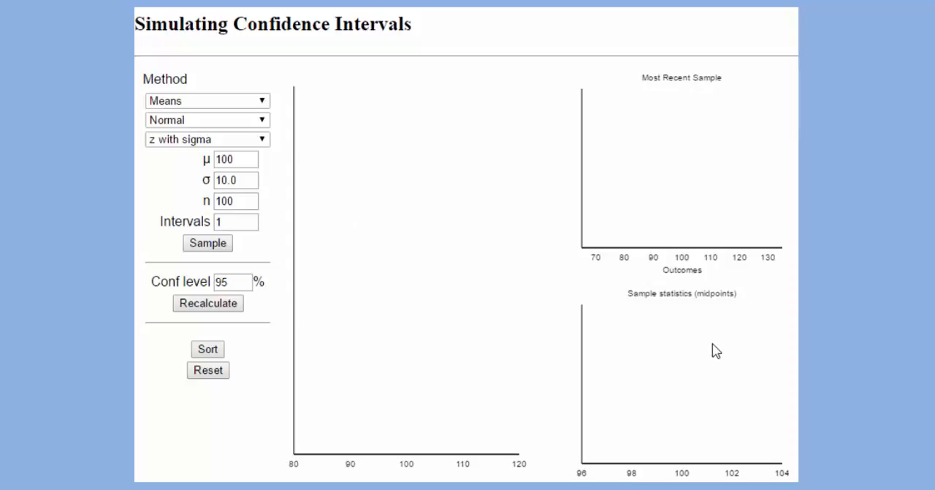
pyautogui.moveTo(669, 418)
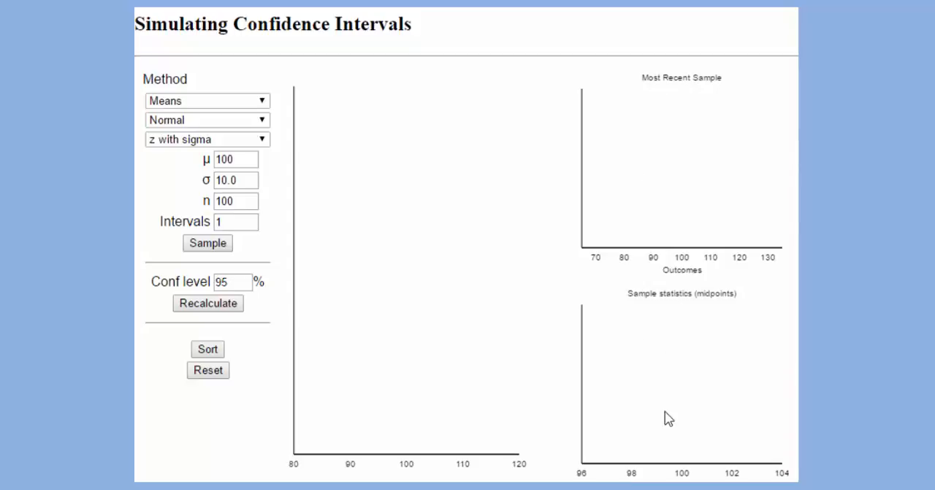
pyautogui.moveTo(659, 422)
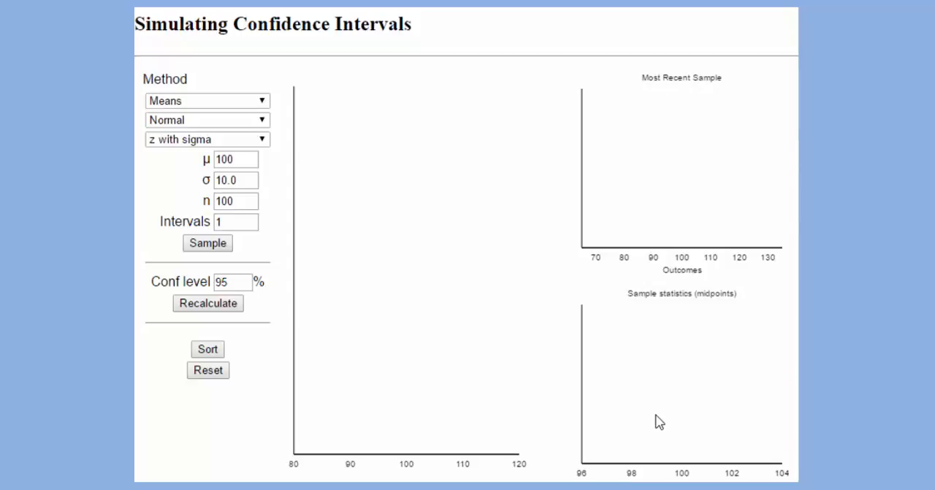
pyautogui.moveTo(435, 214)
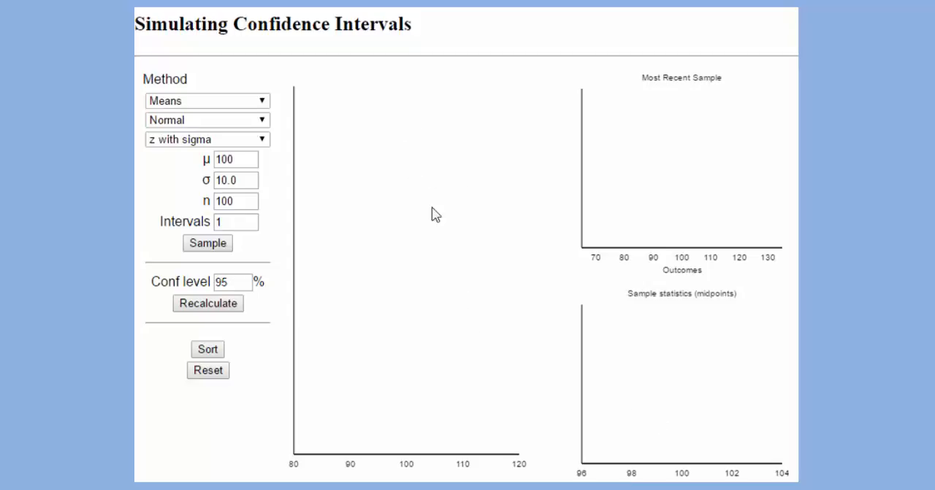
pyautogui.moveTo(409, 133)
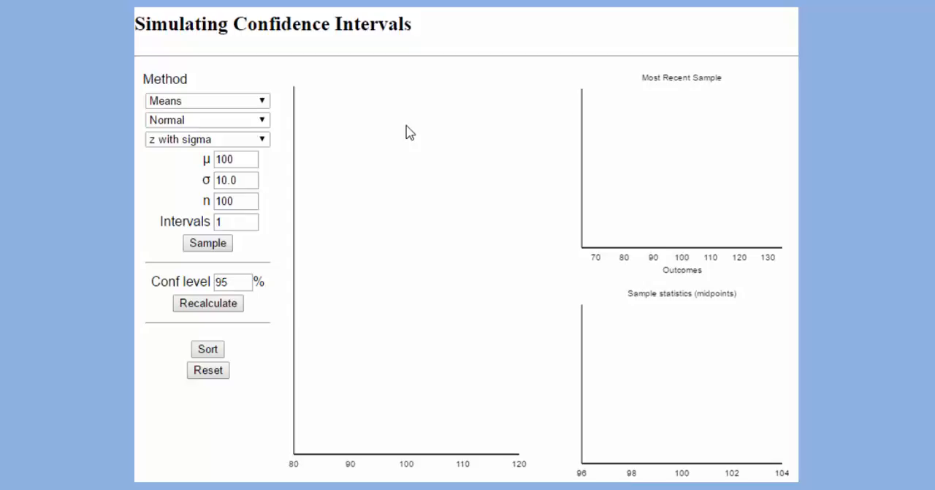
pyautogui.moveTo(359, 162)
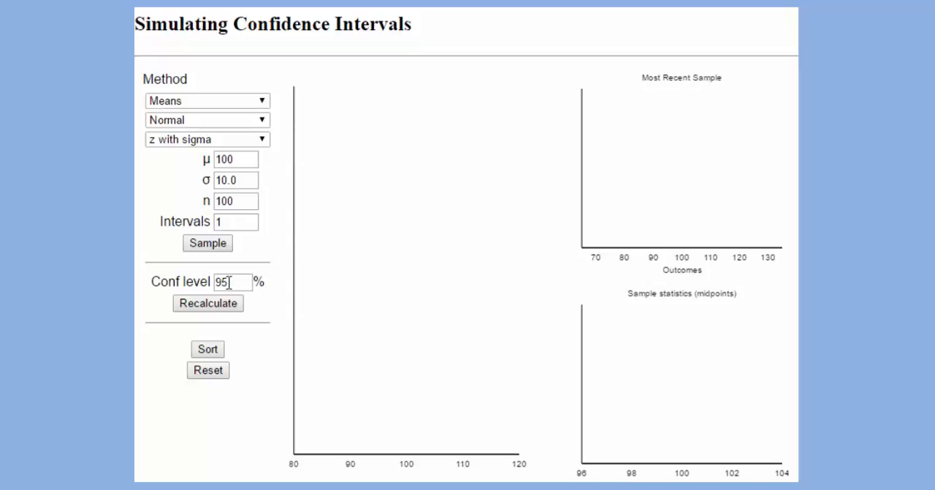
pyautogui.click(208, 243)
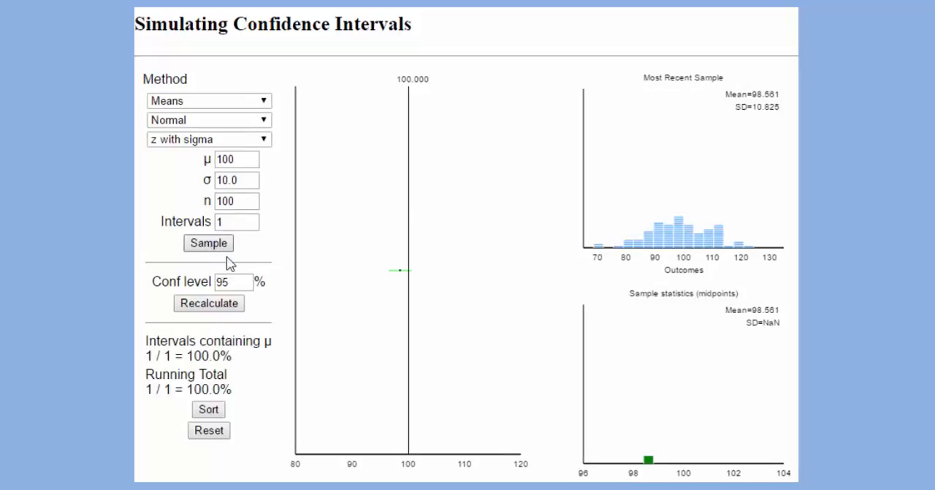
pyautogui.moveTo(690, 283)
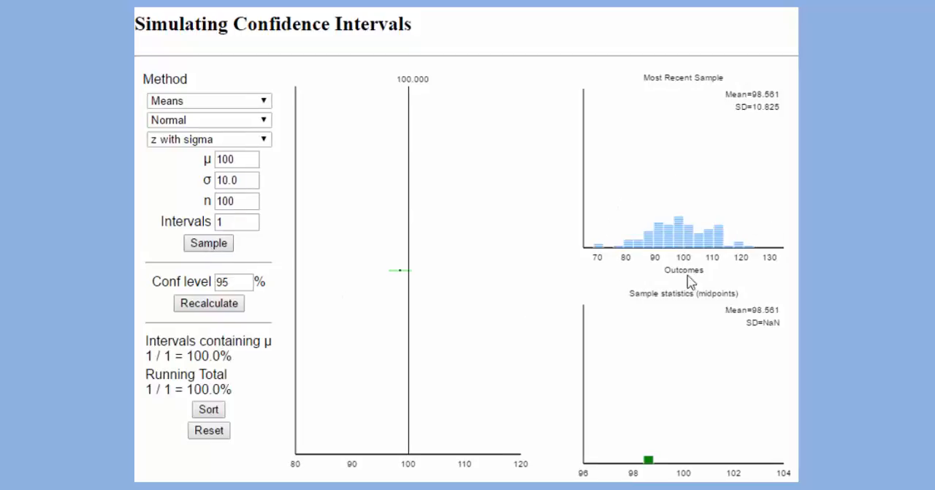
pyautogui.moveTo(744, 110)
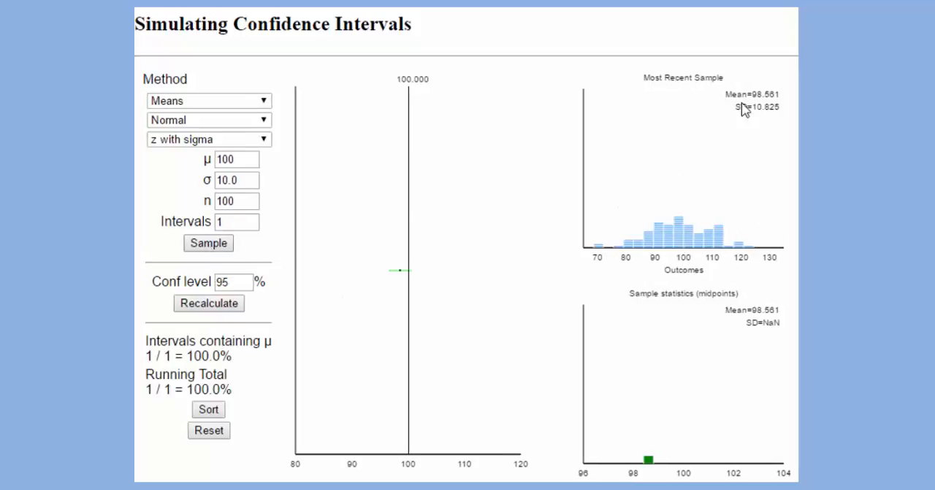
pyautogui.moveTo(687, 452)
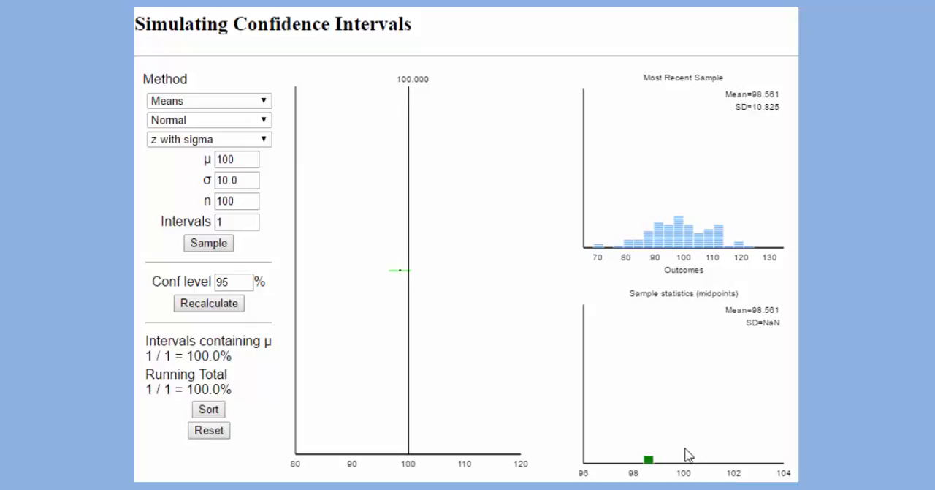
pyautogui.moveTo(651, 467)
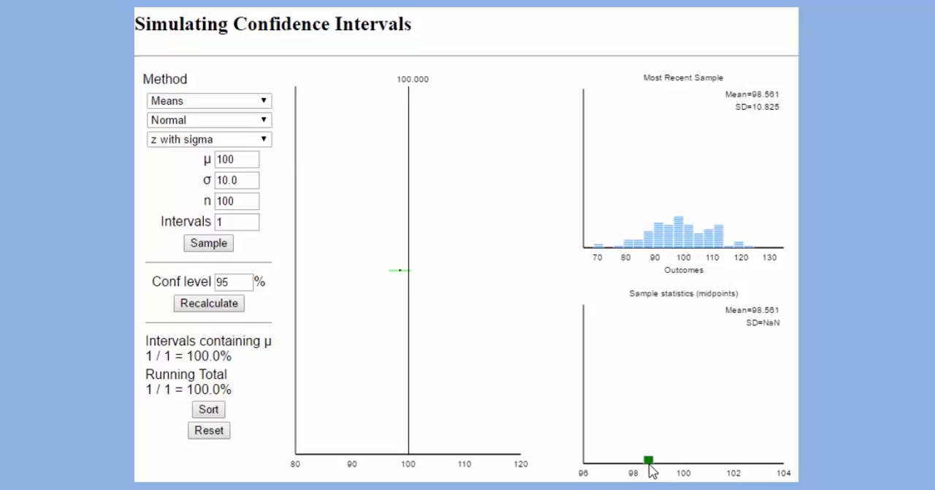
pyautogui.moveTo(633, 239)
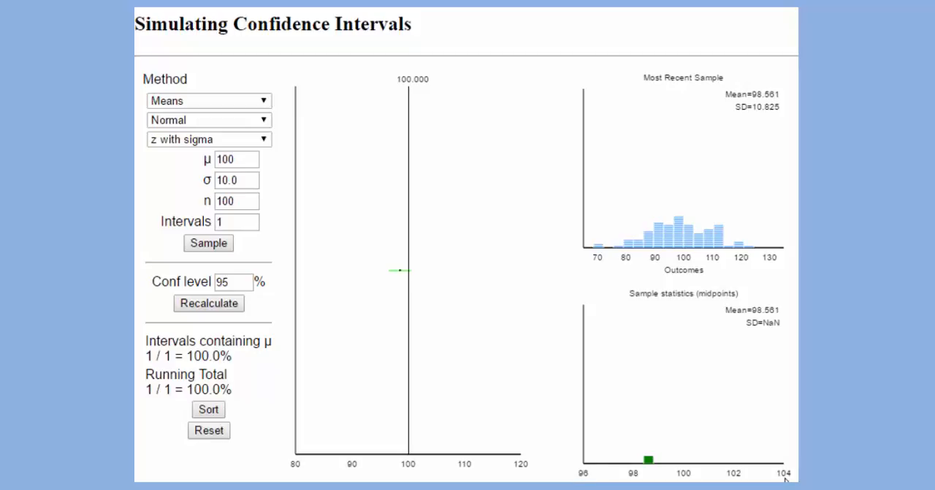
pyautogui.moveTo(777, 227)
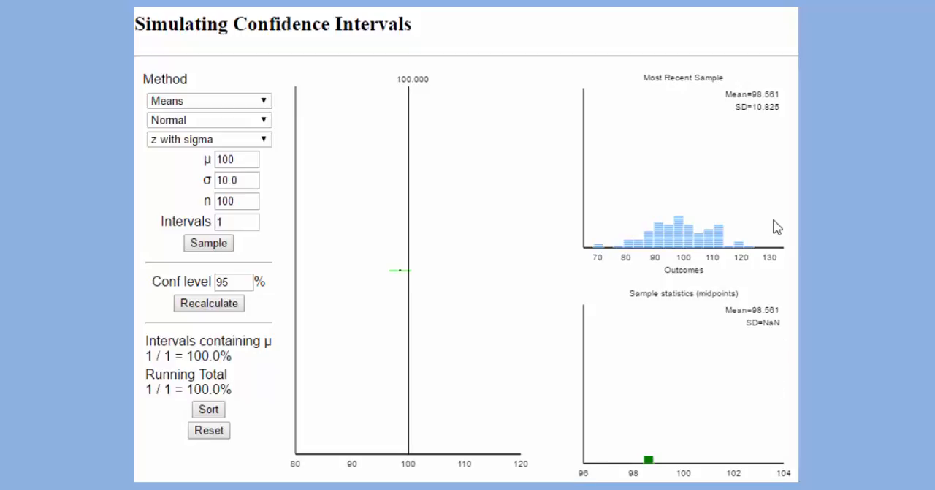
pyautogui.moveTo(646, 227)
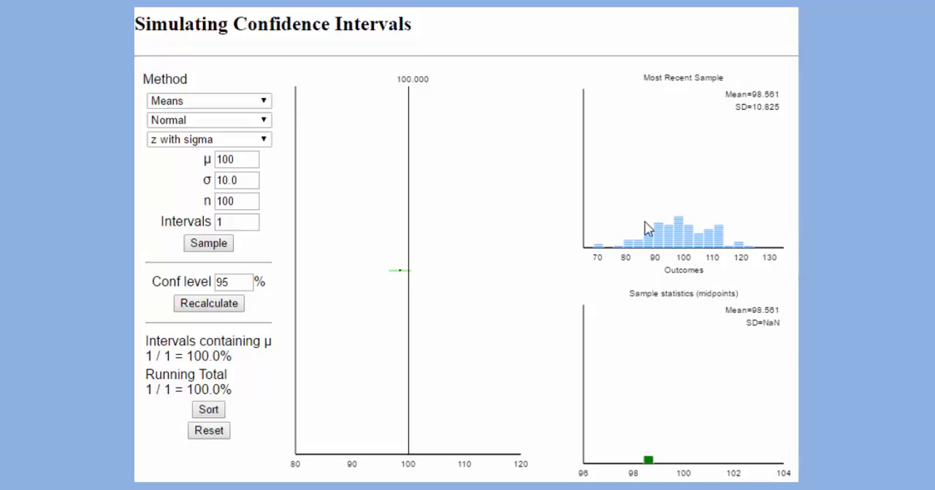
pyautogui.moveTo(647, 468)
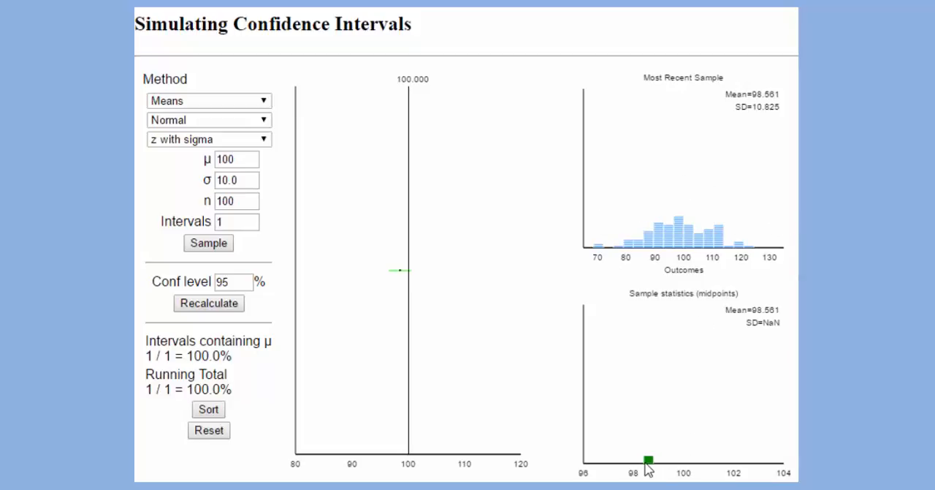
pyautogui.moveTo(664, 474)
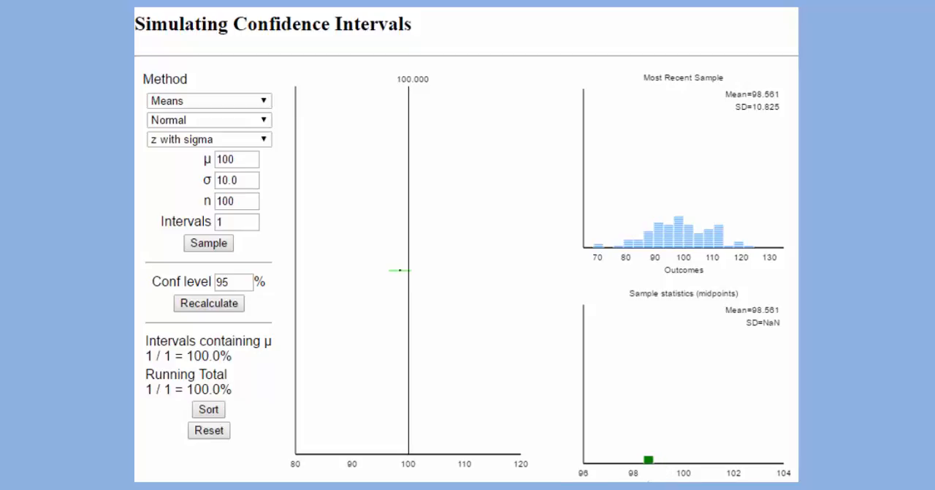
pyautogui.moveTo(701, 474)
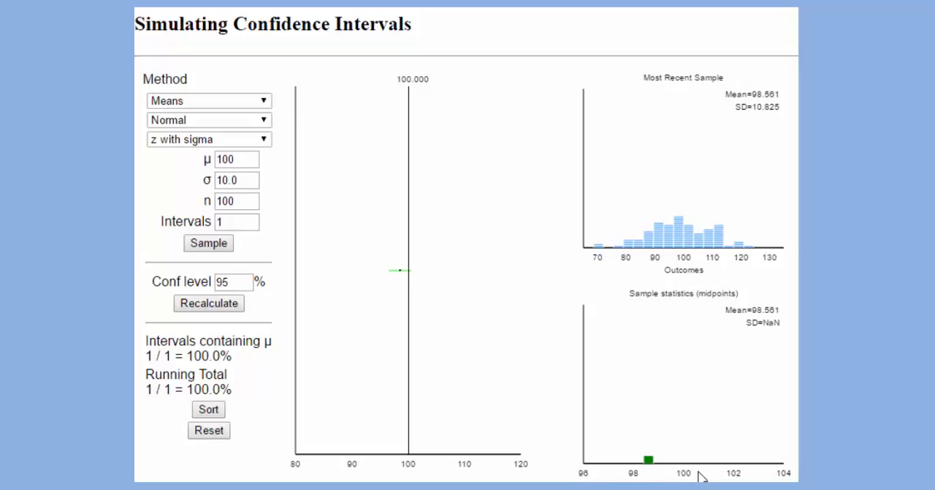
pyautogui.moveTo(716, 237)
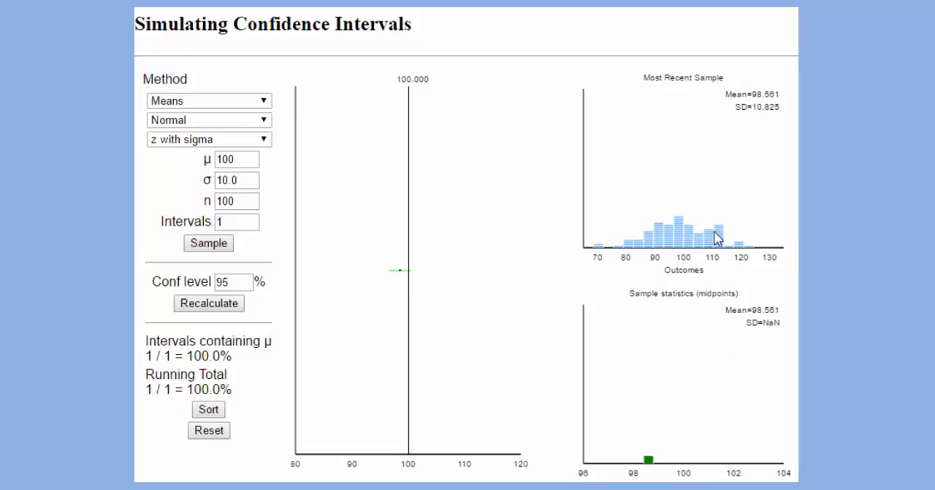
pyautogui.moveTo(627, 240)
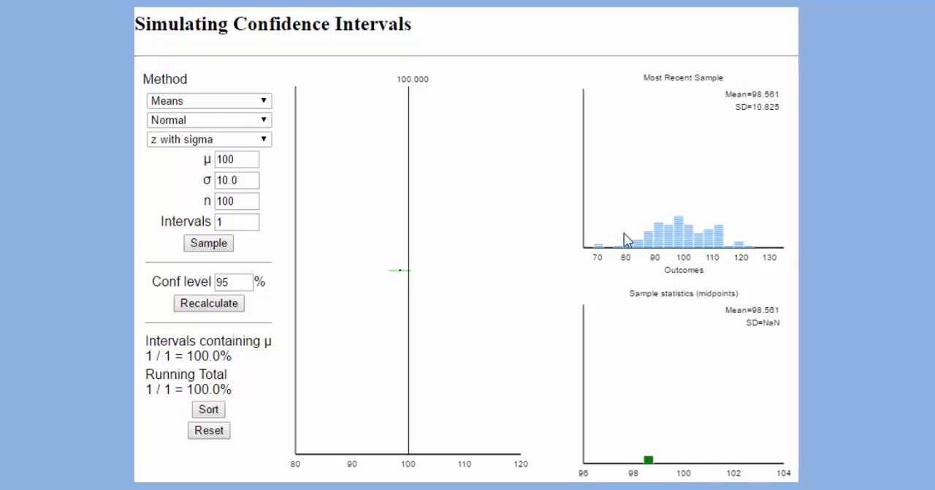
pyautogui.moveTo(745, 421)
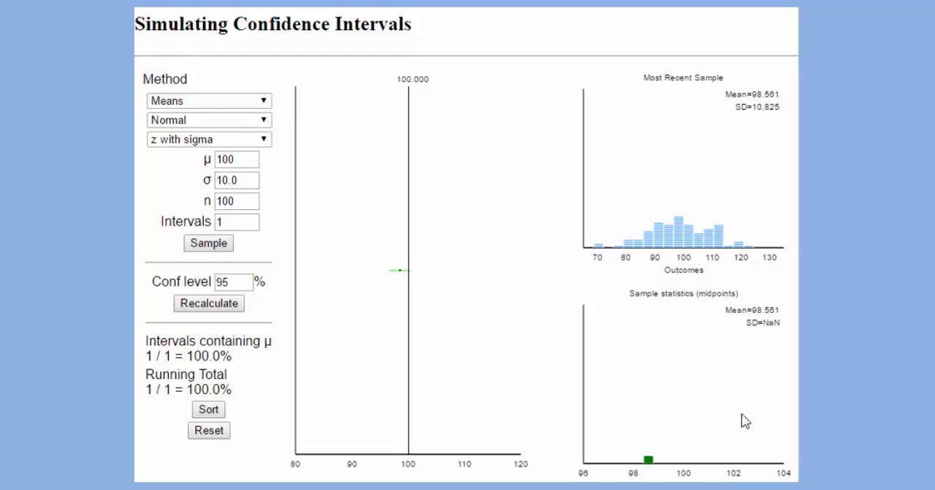
pyautogui.moveTo(713, 434)
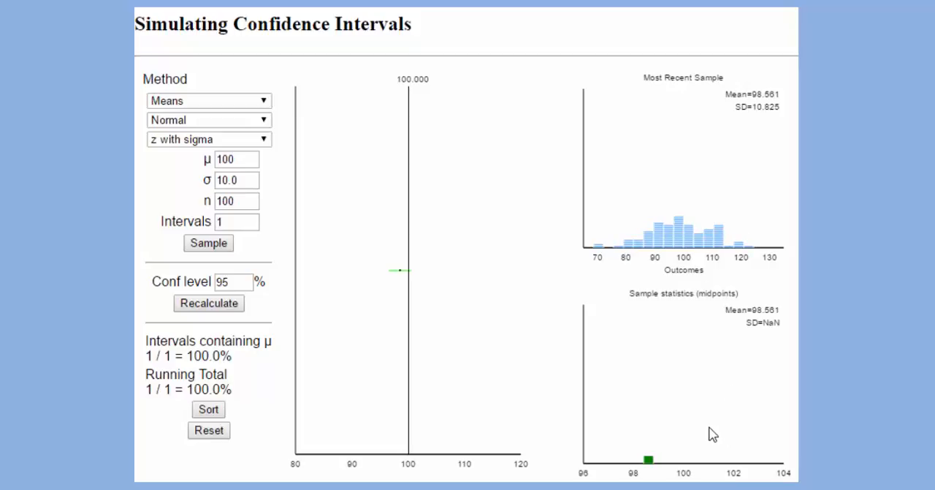
pyautogui.moveTo(609, 240)
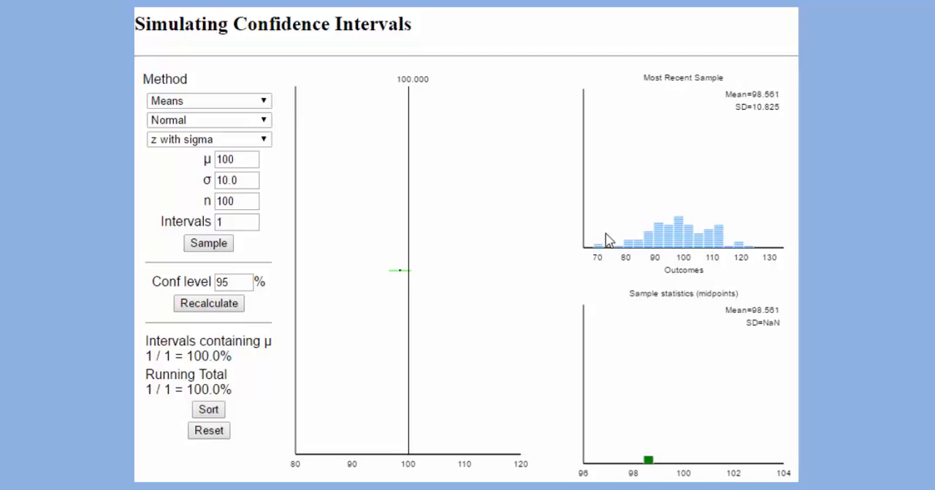
pyautogui.moveTo(715, 254)
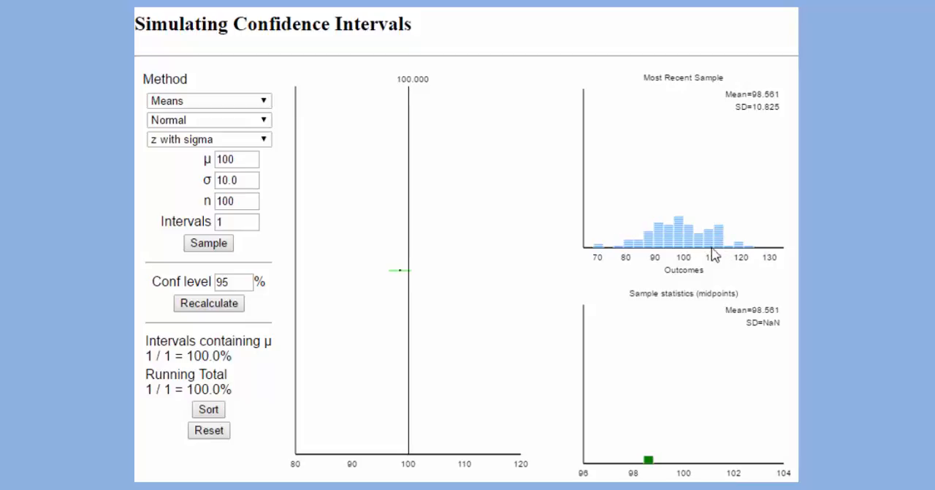
pyautogui.moveTo(728, 302)
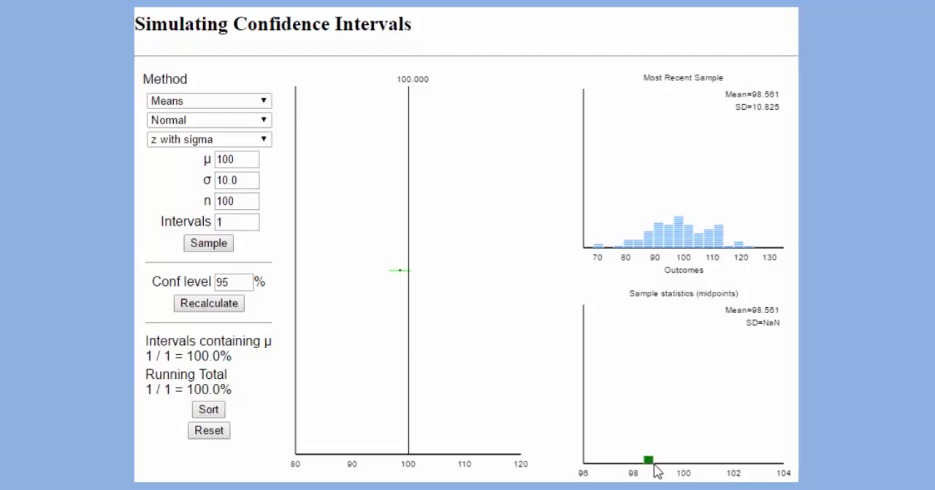
pyautogui.moveTo(402, 278)
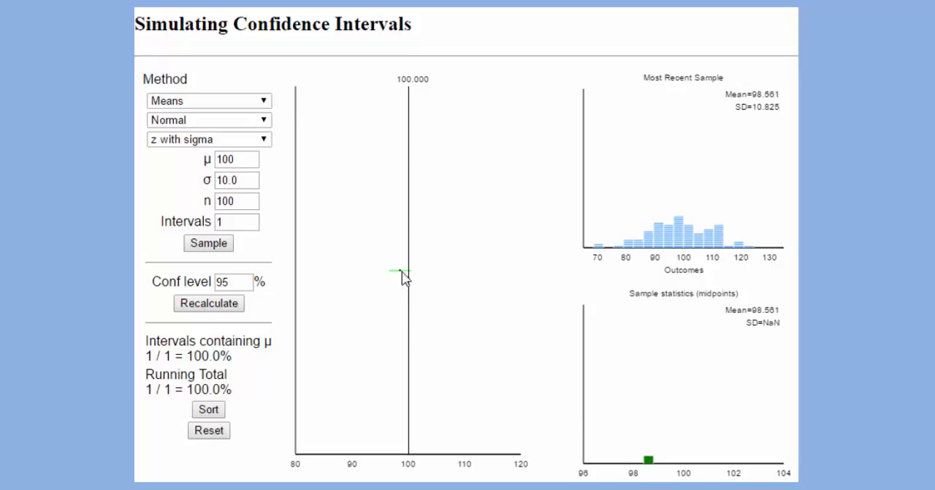
pyautogui.moveTo(407, 279)
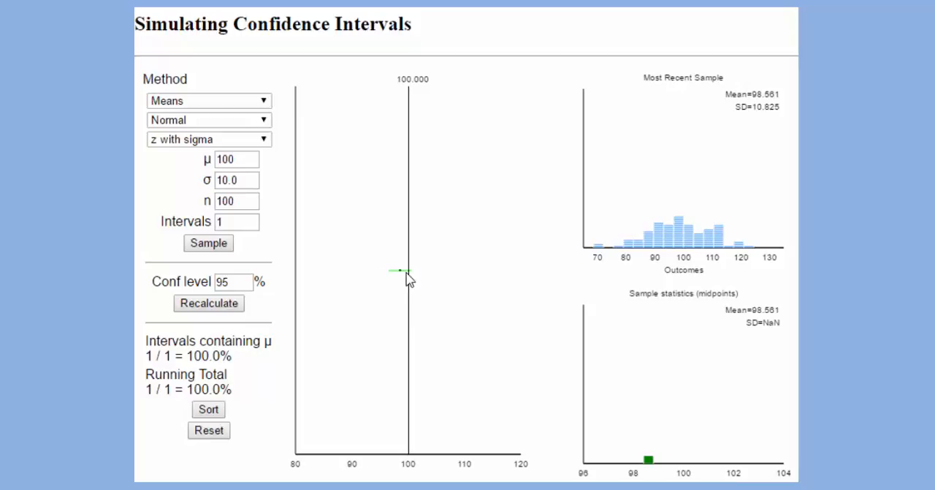
pyautogui.moveTo(424, 93)
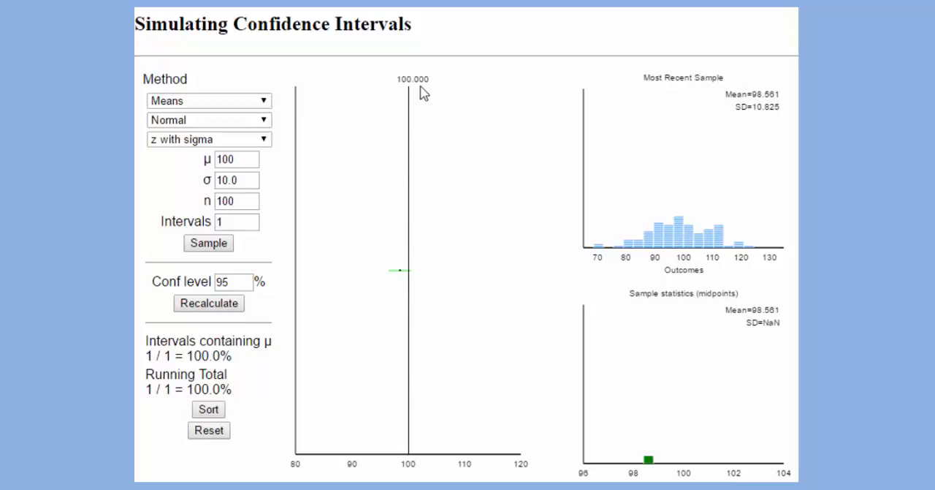
pyautogui.moveTo(410, 118)
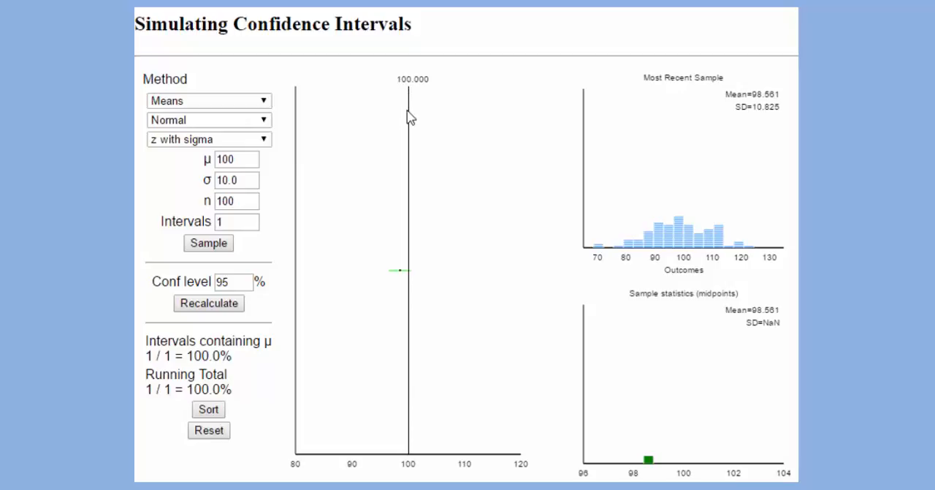
pyautogui.moveTo(419, 448)
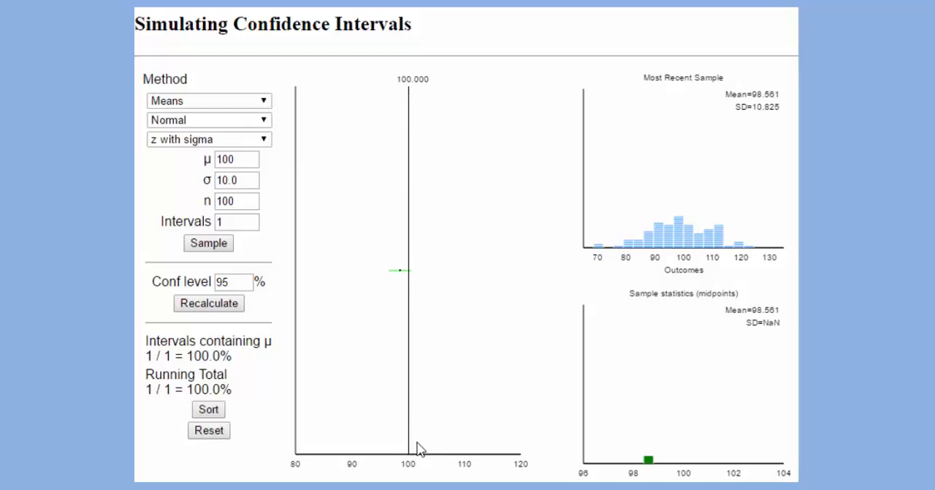
# - Draw single 95% intervals one at a time until the running total reads 13/14 = 92.9%, the last missing μ
pyautogui.click(208, 242)
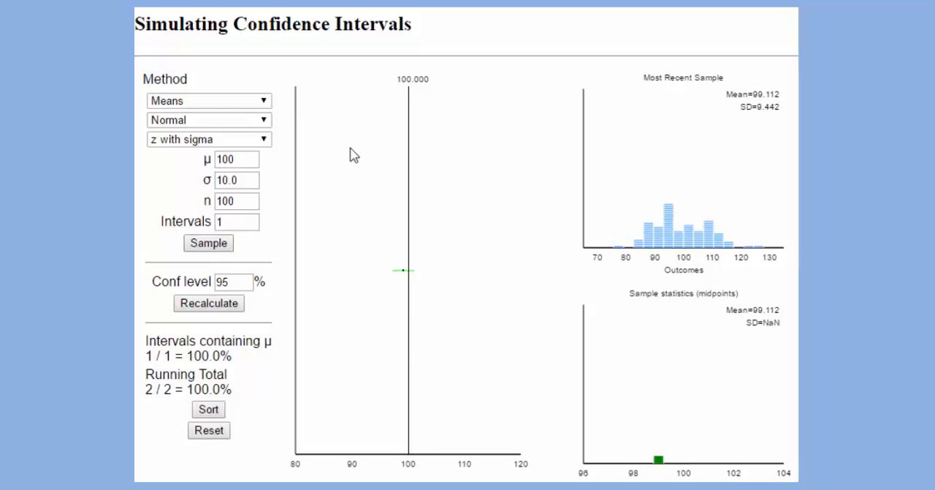
pyautogui.click(208, 242)
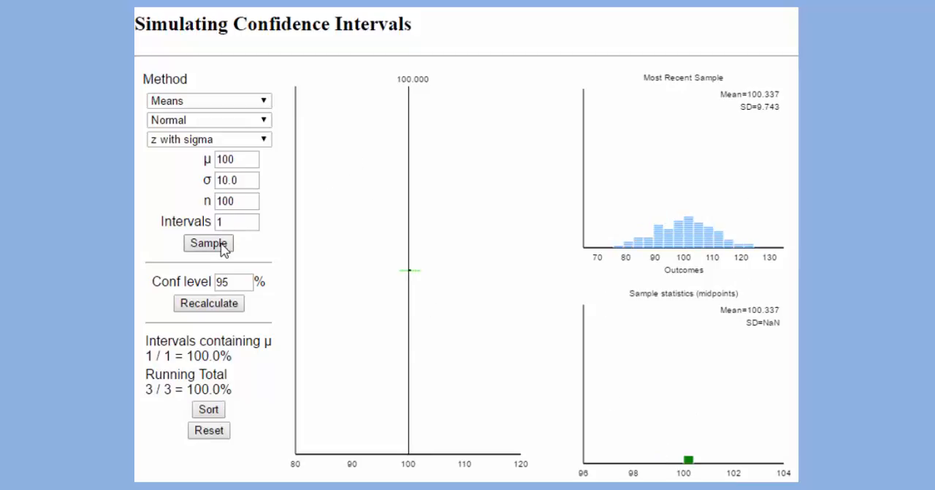
pyautogui.click(208, 243)
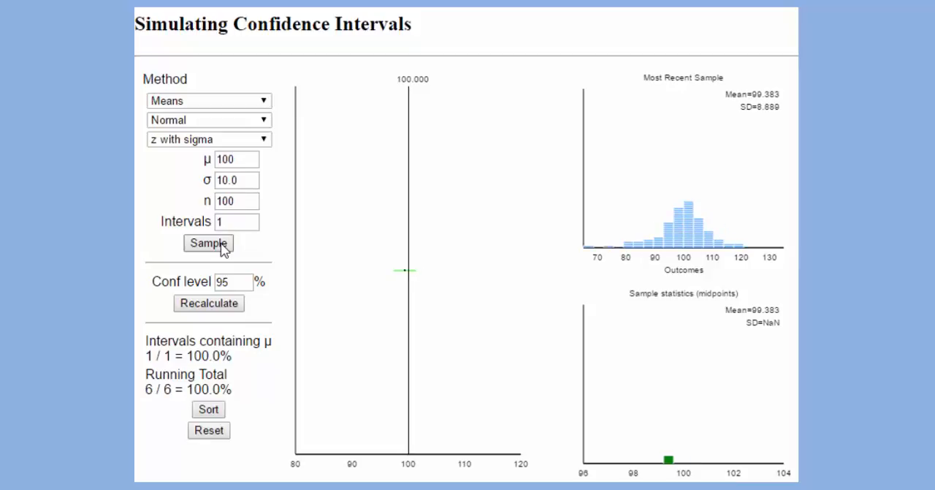
pyautogui.click(208, 242)
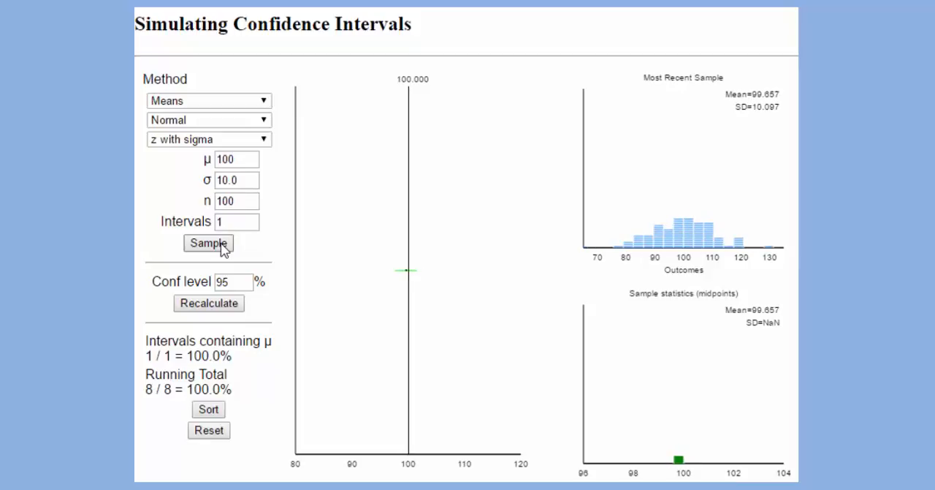
pyautogui.click(208, 243)
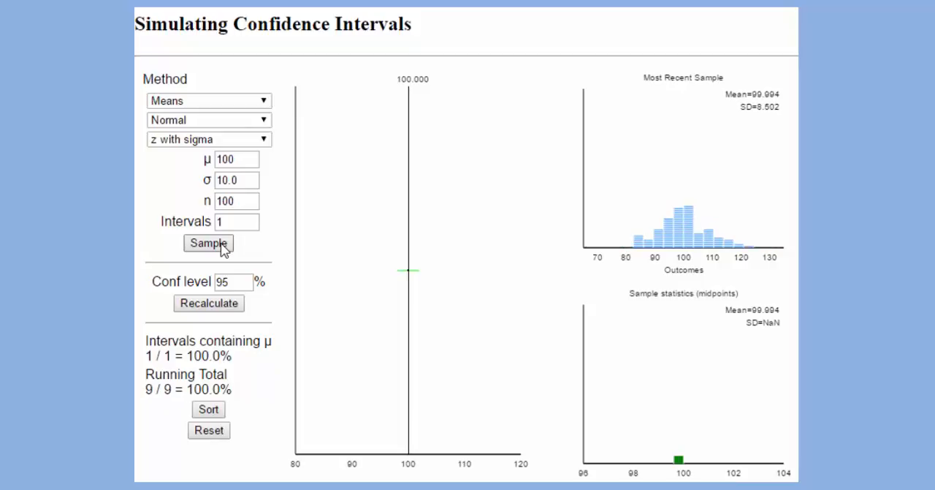
pyautogui.click(208, 242)
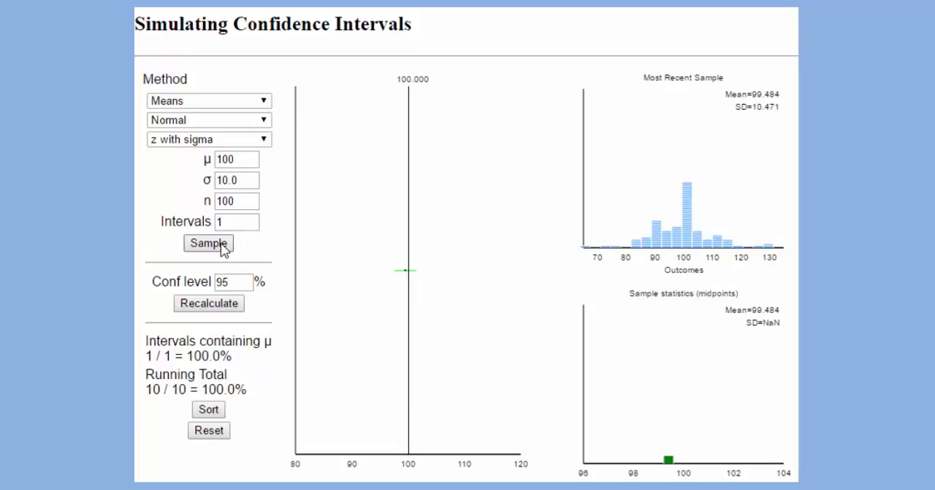
pyautogui.click(209, 242)
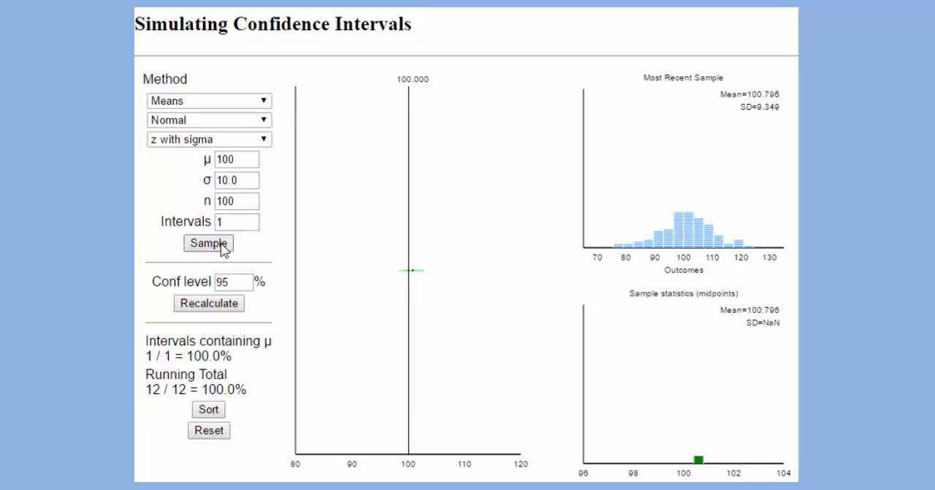
pyautogui.click(209, 243)
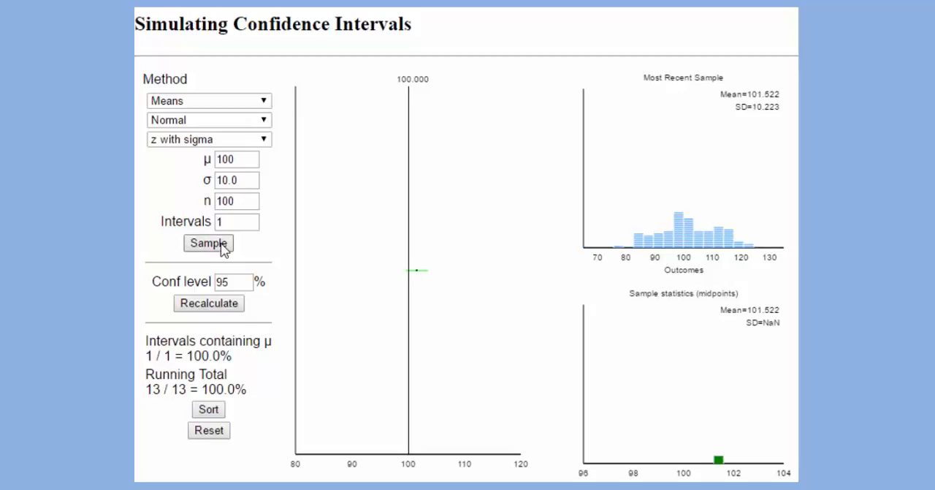
pyautogui.click(208, 243)
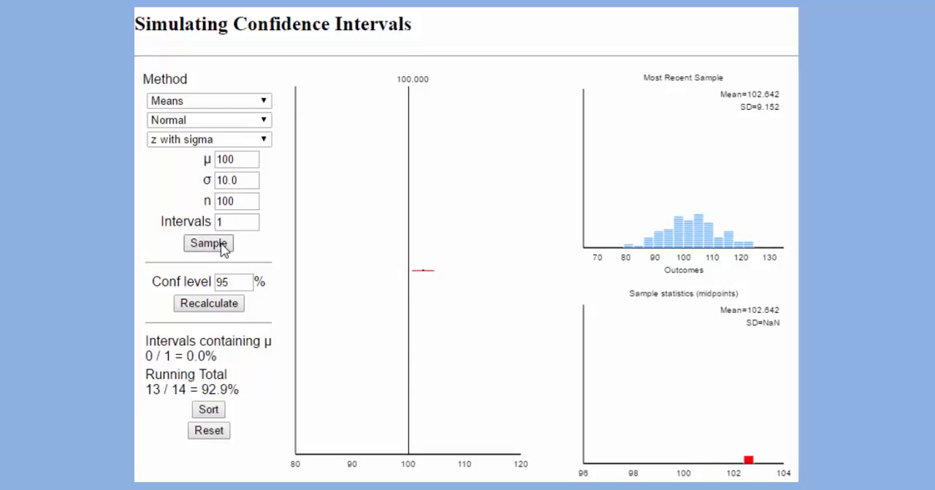
pyautogui.moveTo(247, 221)
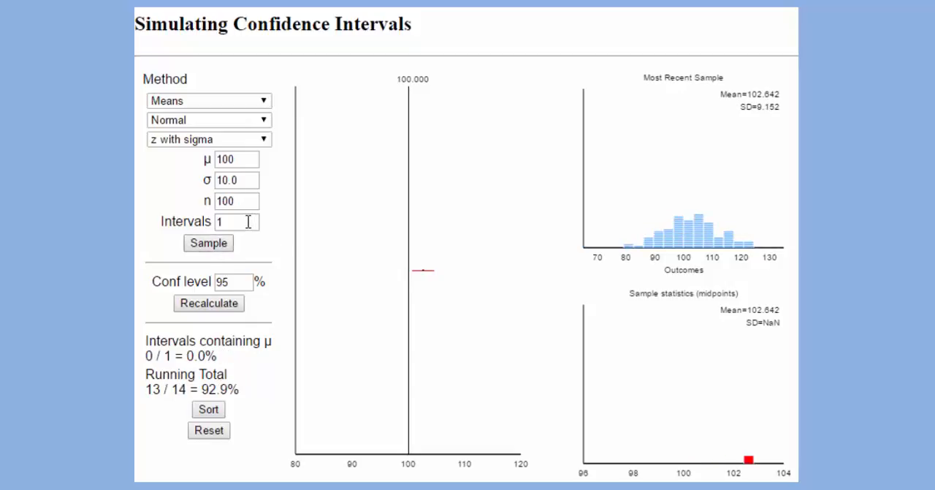
pyautogui.click(237, 221)
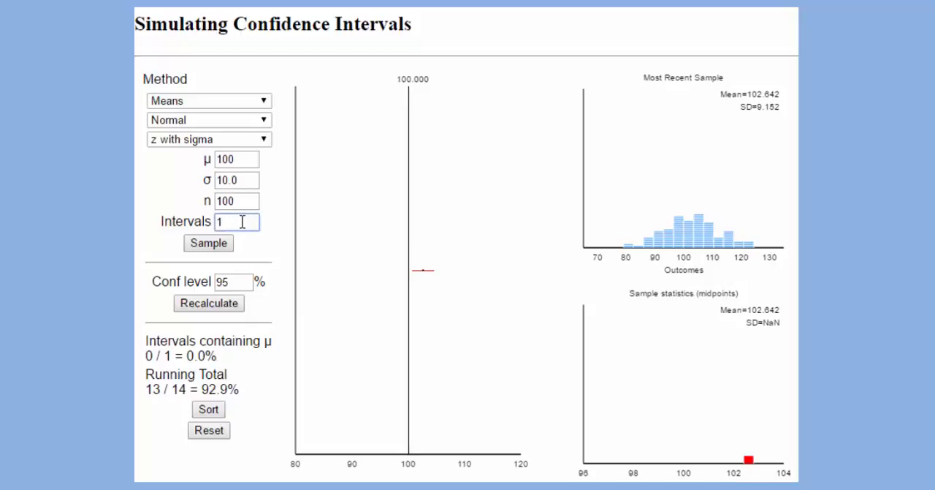
pyautogui.write('0')
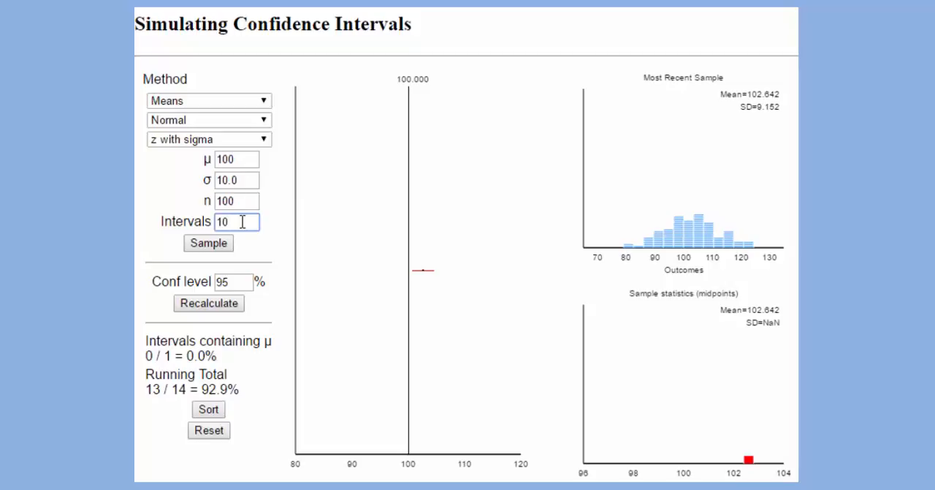
pyautogui.click(208, 243)
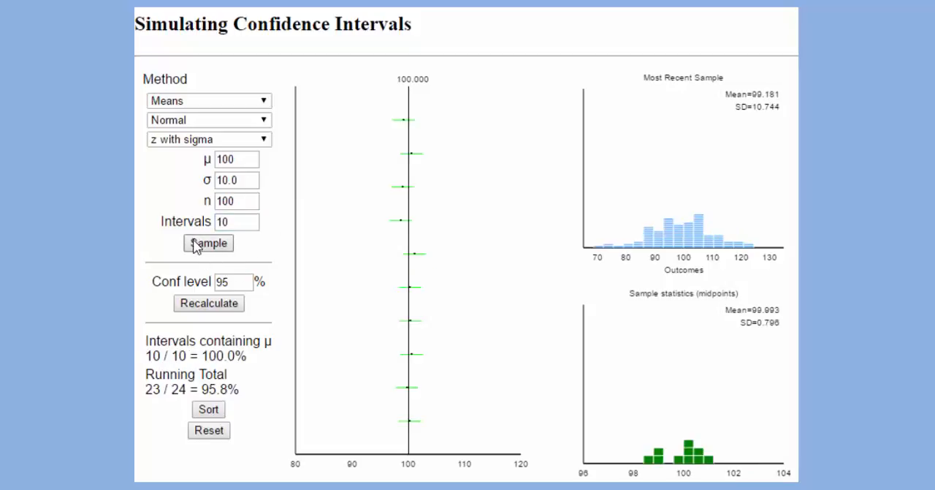
pyautogui.moveTo(409, 259)
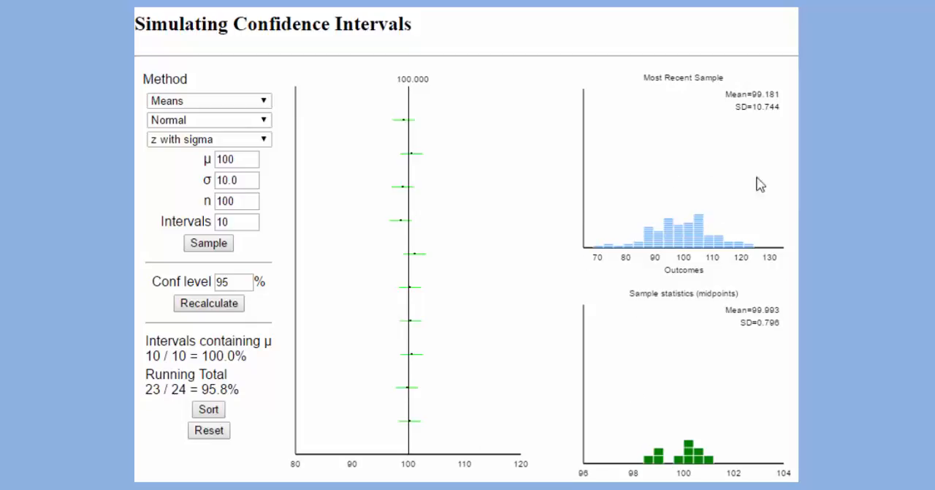
pyautogui.moveTo(684, 283)
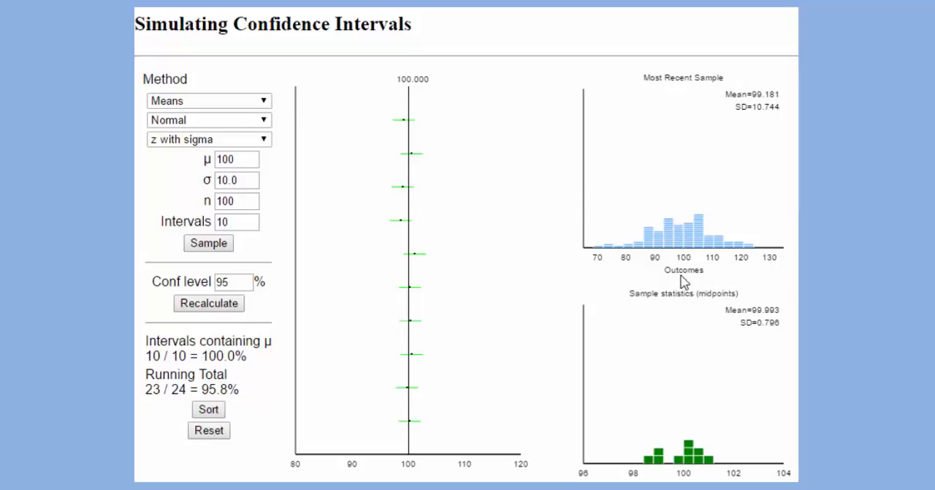
pyautogui.moveTo(720, 164)
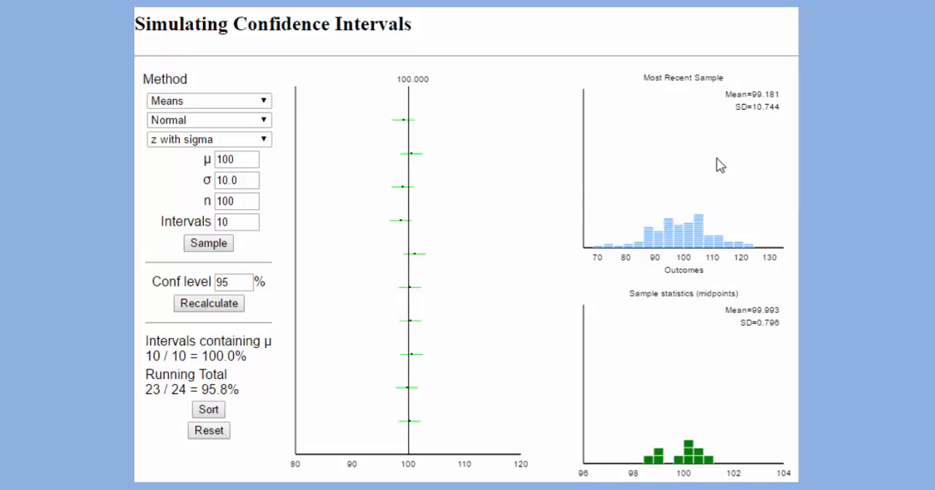
pyautogui.moveTo(650, 469)
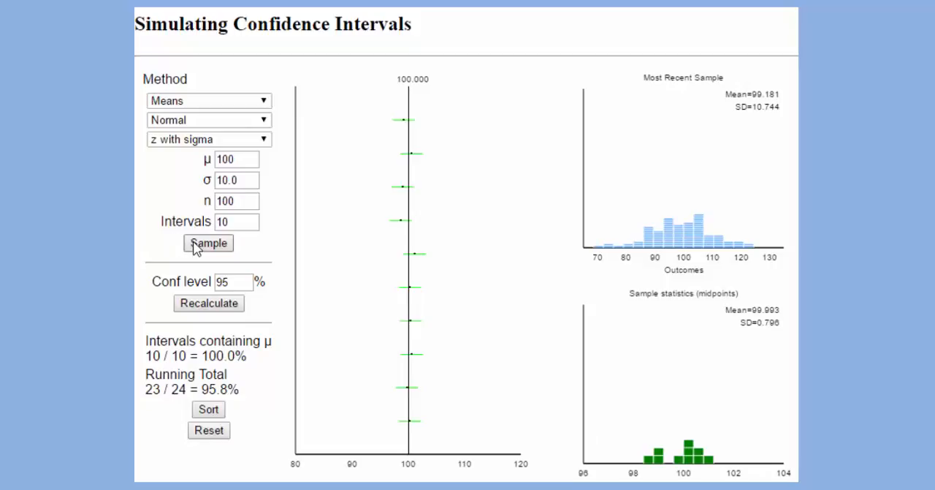
# - Generate a new batch of ten 95% intervals, 9 of 10 covering μ (running total 32/34)
pyautogui.click(208, 243)
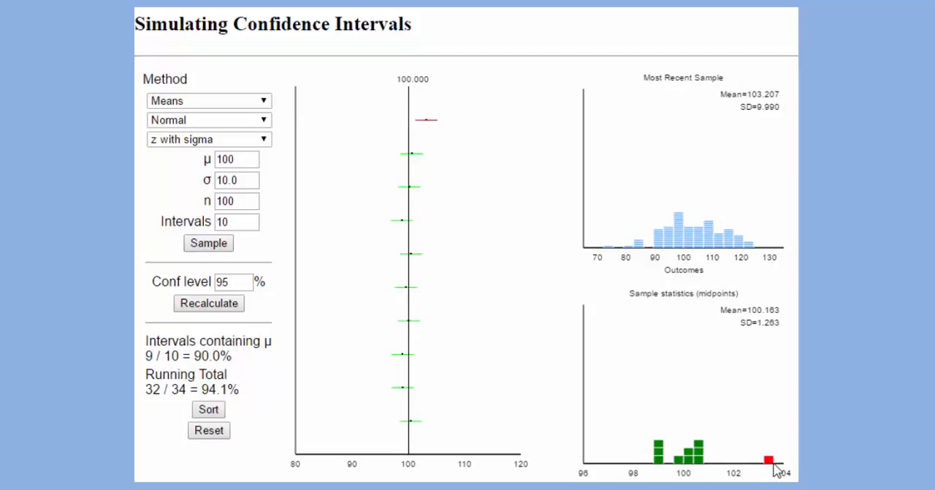
pyautogui.moveTo(438, 139)
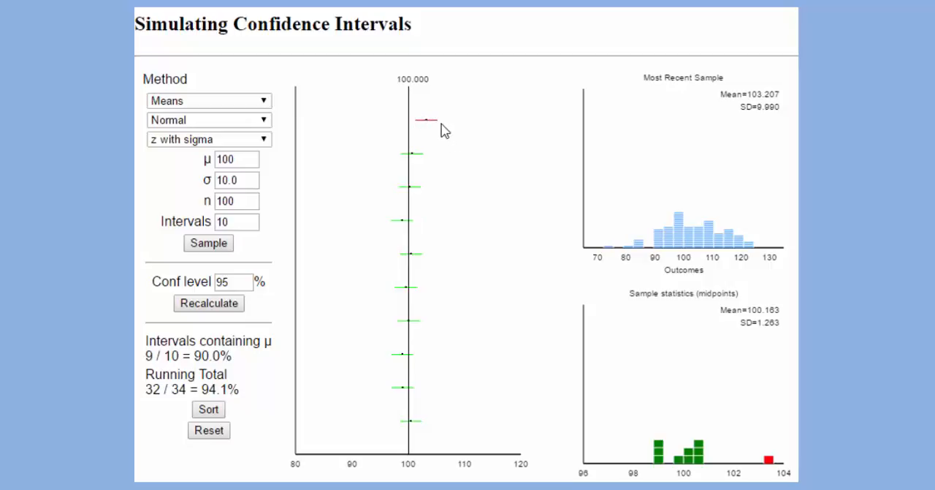
pyautogui.moveTo(772, 466)
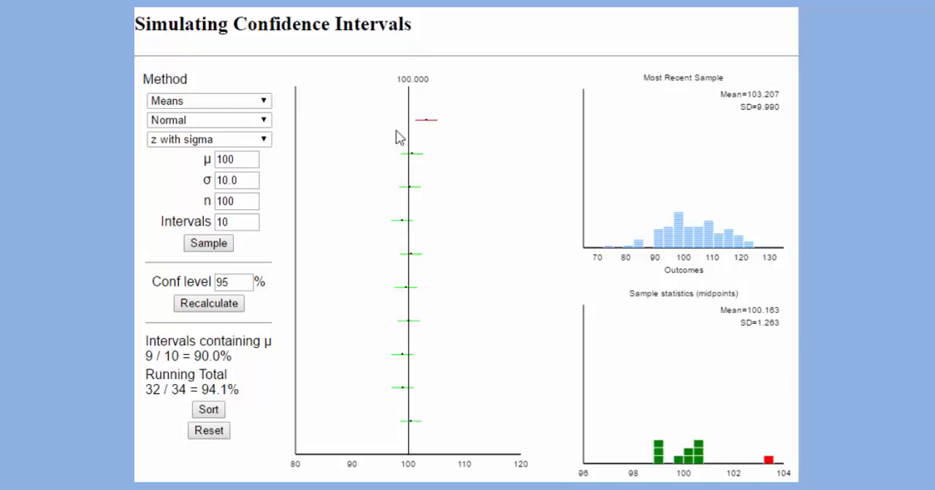
pyautogui.moveTo(413, 97)
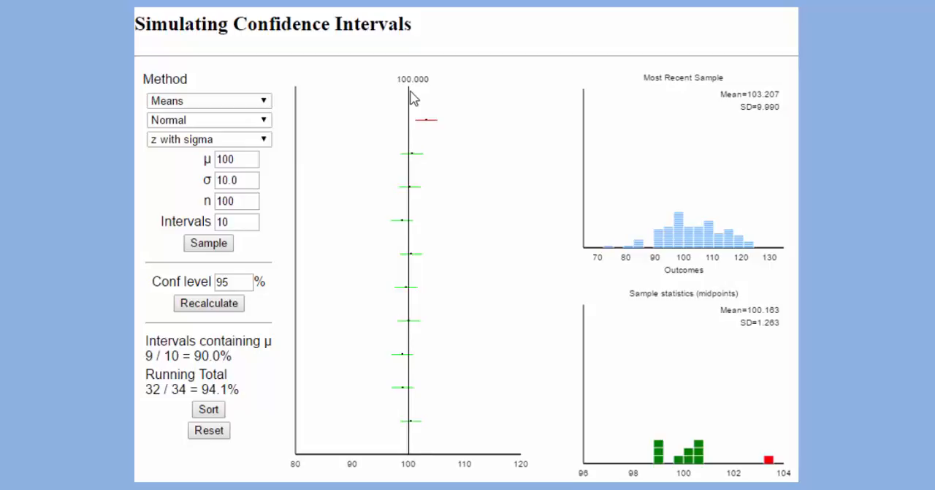
# - Set Intervals to 100 and simulate a batch with 94 of 100 containing μ
pyautogui.click(236, 222)
pyautogui.write('0')
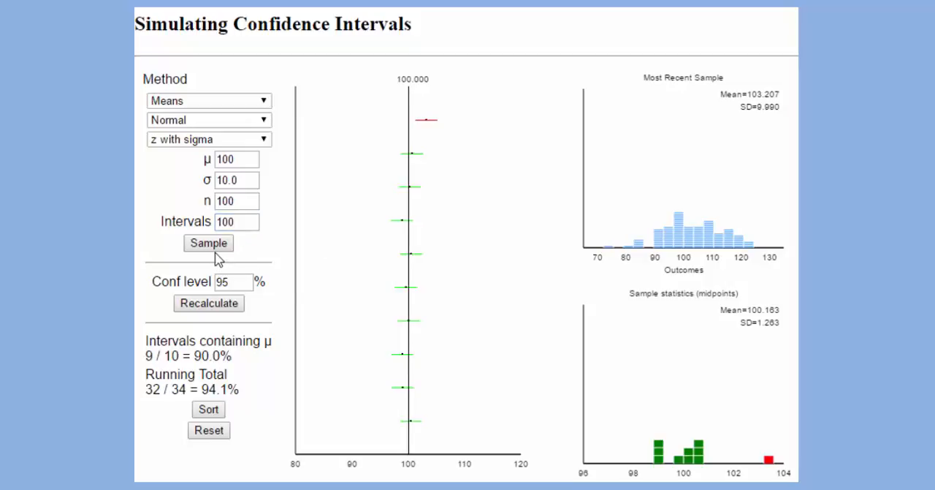
pyautogui.click(208, 243)
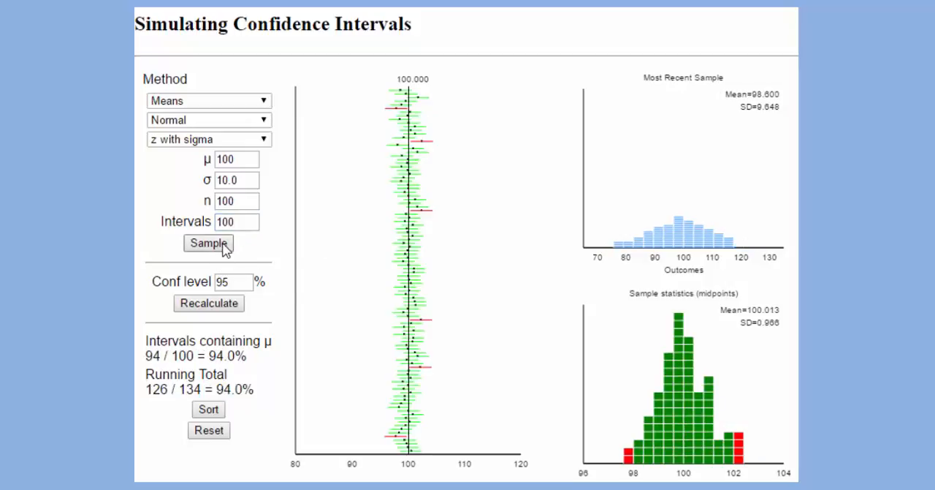
pyautogui.moveTo(497, 173)
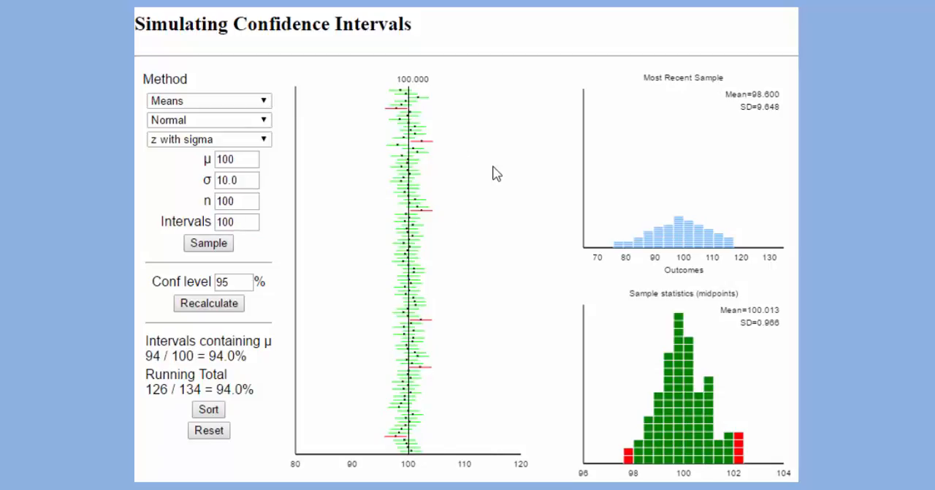
pyautogui.moveTo(439, 284)
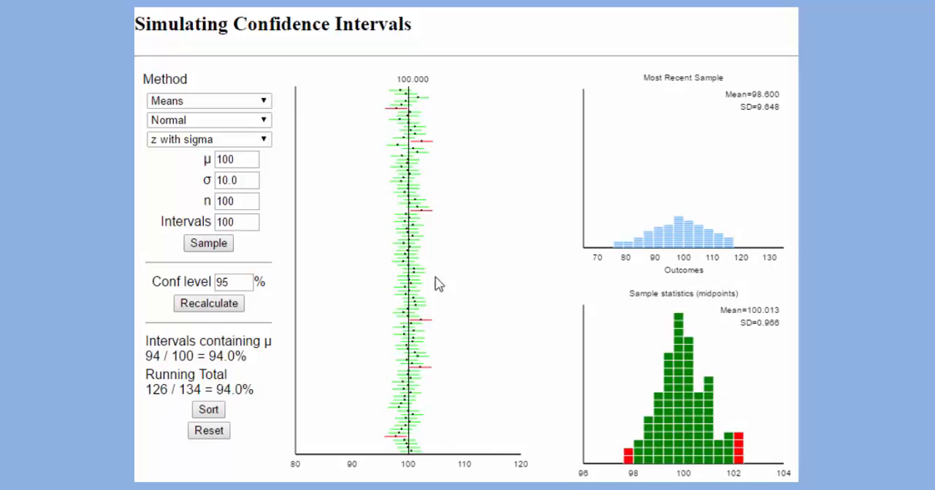
pyautogui.moveTo(398, 445)
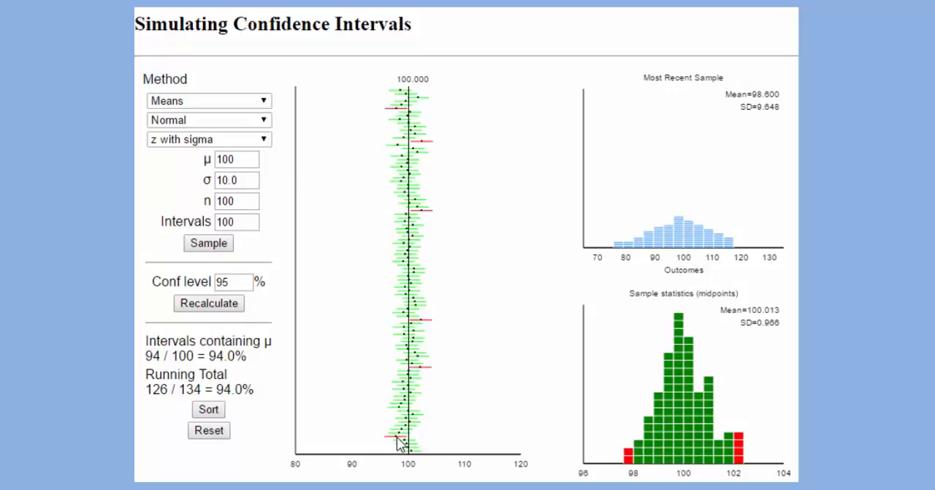
pyautogui.moveTo(271, 388)
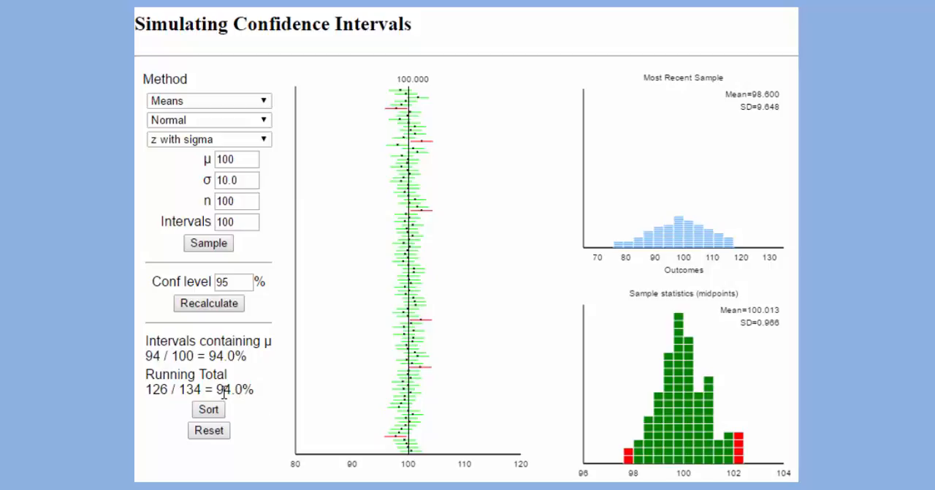
pyautogui.moveTo(249, 413)
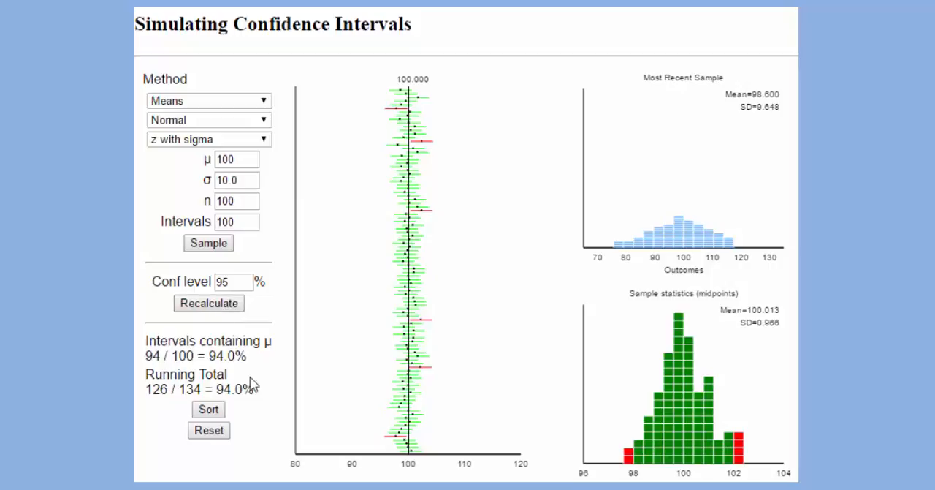
# - Recalculate the tally and add two more 100-interval batches, reaching 283 of 300 containing μ
pyautogui.click(208, 303)
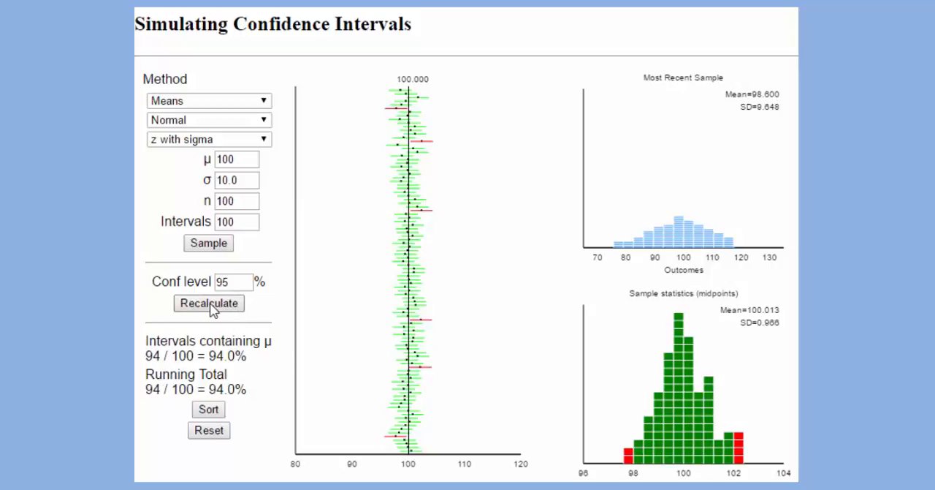
pyautogui.moveTo(221, 375)
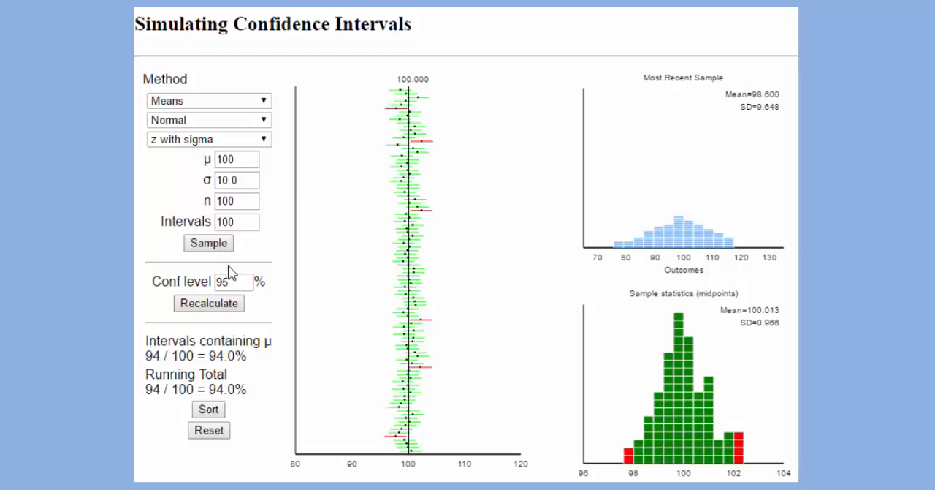
pyautogui.click(209, 242)
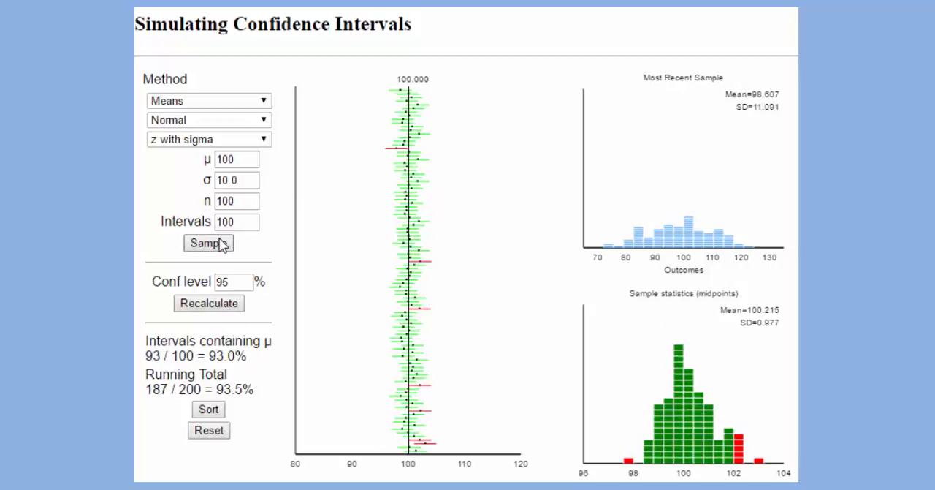
pyautogui.click(207, 242)
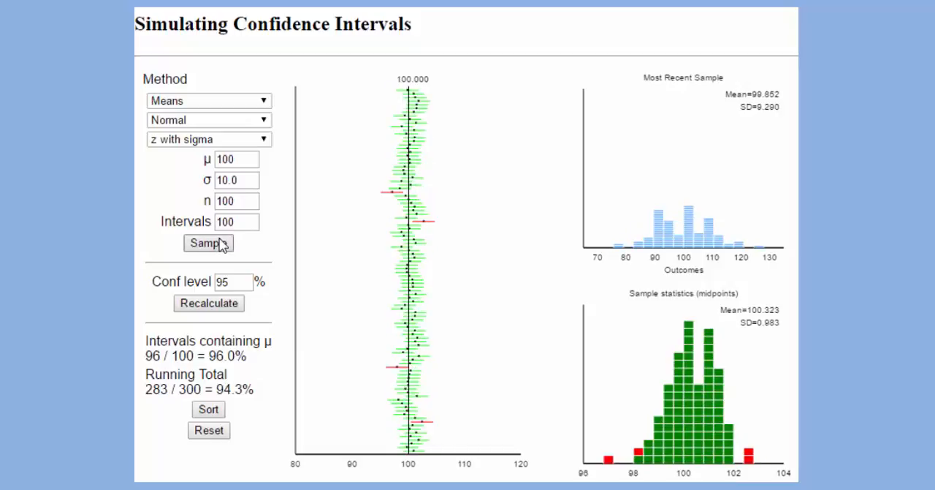
pyautogui.click(209, 243)
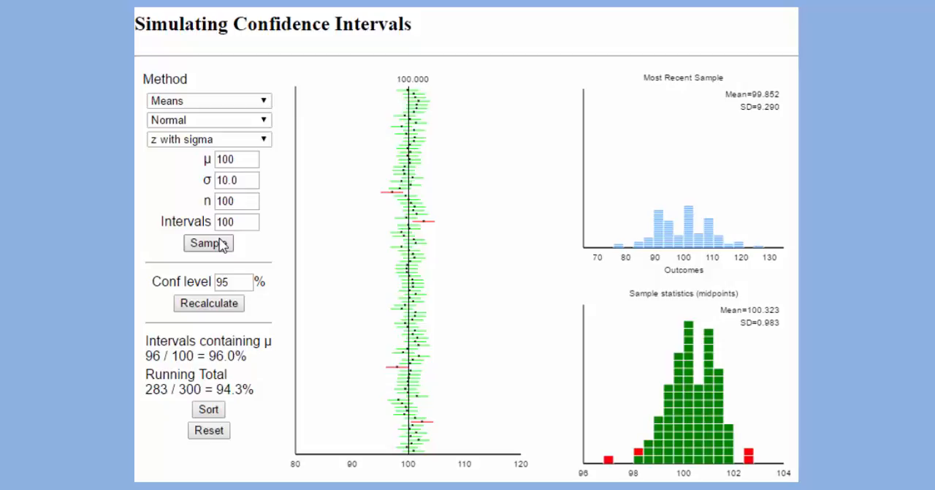
pyautogui.moveTo(248, 265)
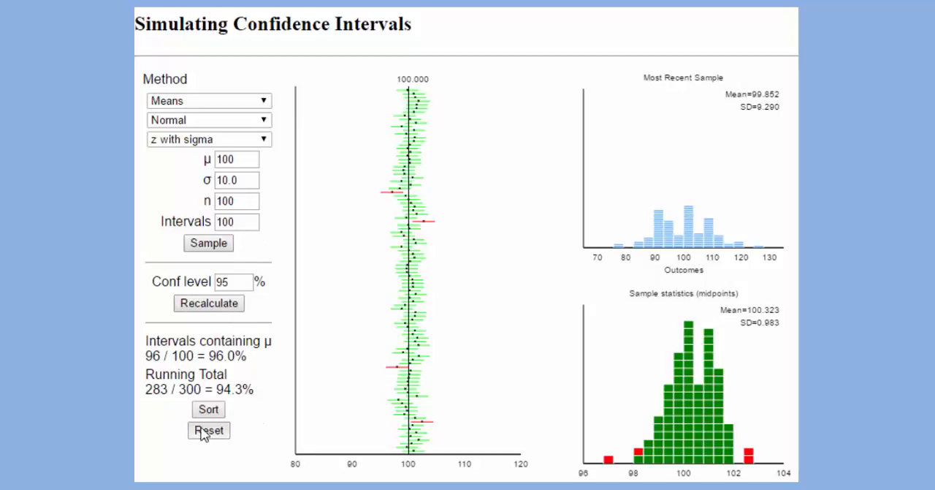
# - Reset the results and simulate 100 intervals at 99% confidence, 99 of which contain μ
pyautogui.click(208, 430)
pyautogui.write('99')
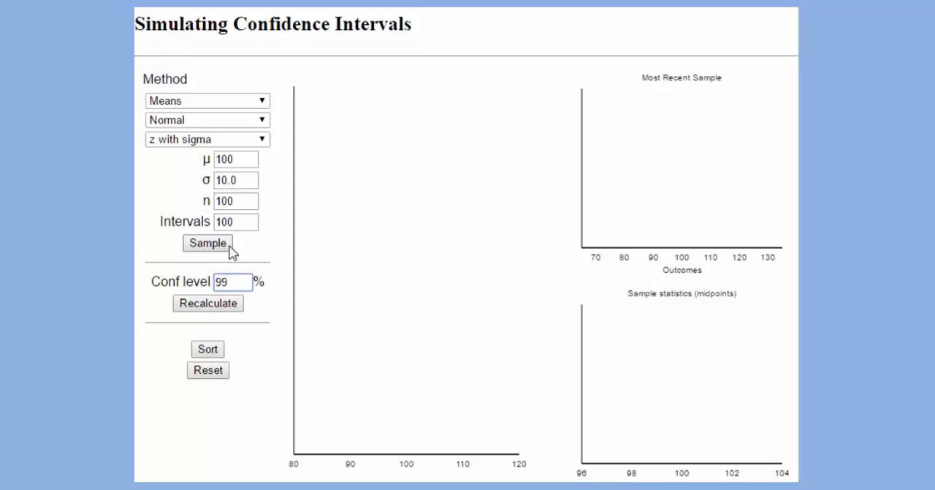
pyautogui.click(208, 242)
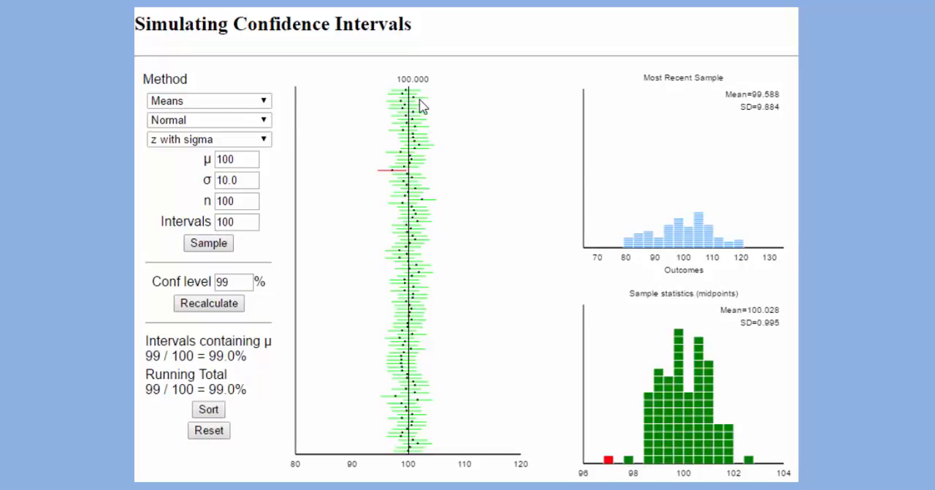
pyautogui.moveTo(400, 202)
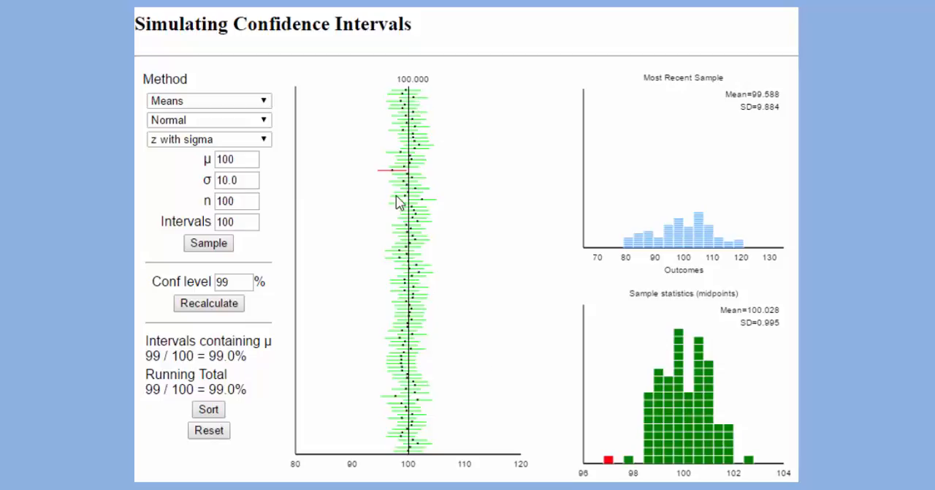
pyautogui.moveTo(400, 181)
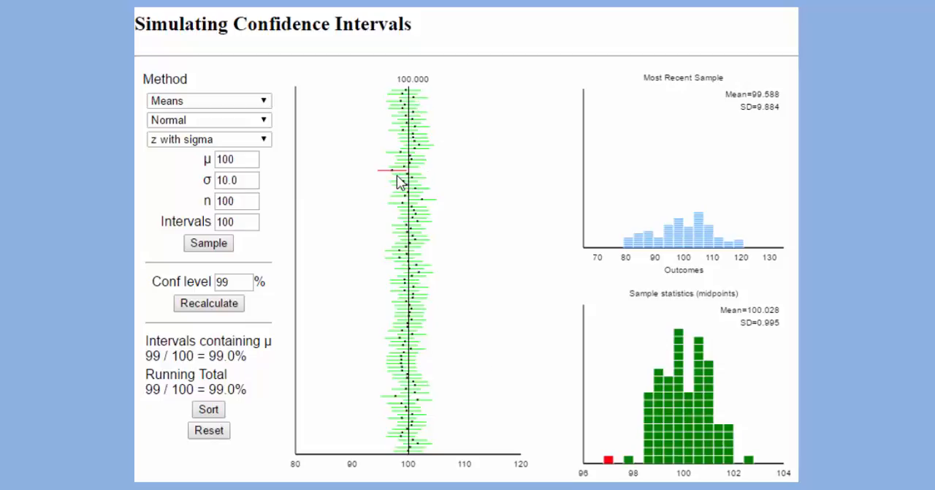